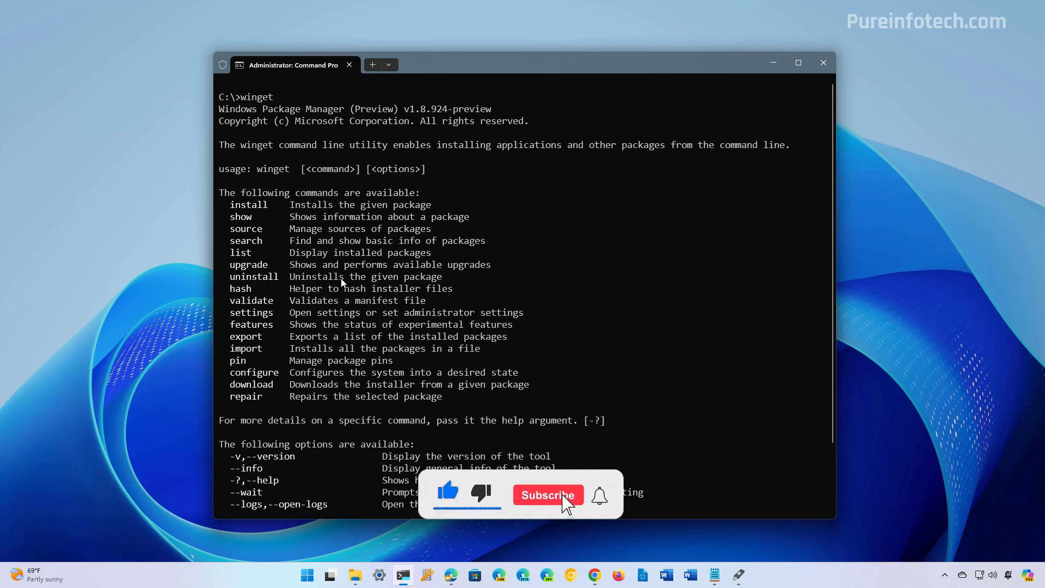
Close the administrator Terminal window that lists winget's available commands
{"action": "left_click", "coordinate": [548, 495]}
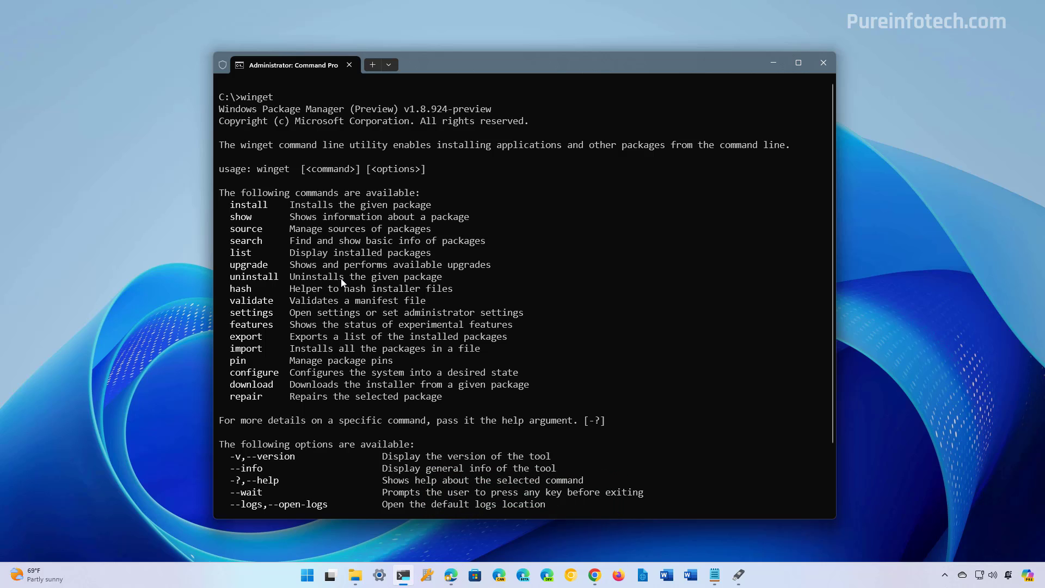
{"action": "left_click", "coordinate": [822, 62]}
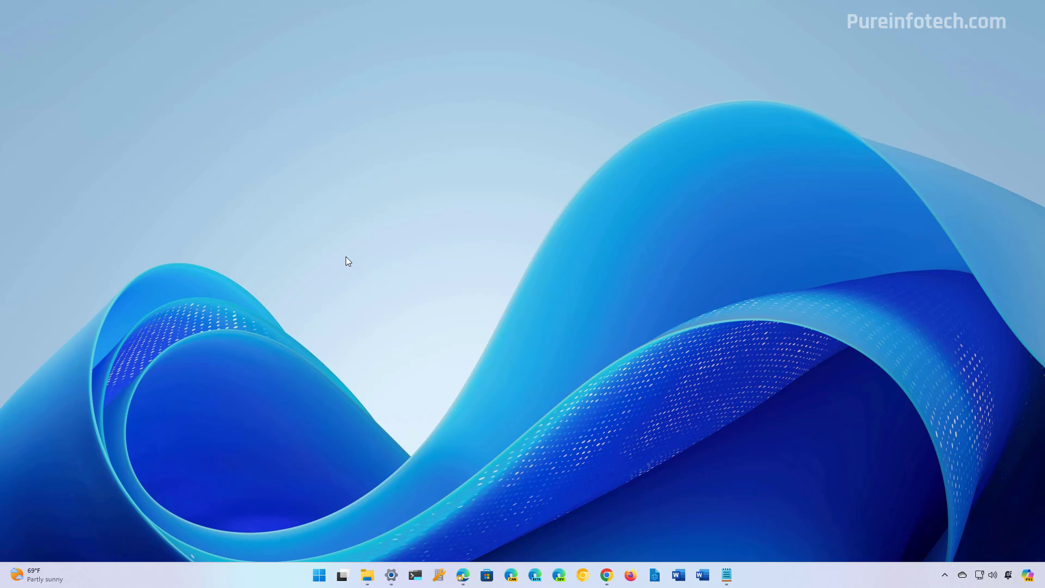
Search Start for 'terminal' and run Terminal Preview as administrator
{"action": "left_click", "coordinate": [319, 575]}
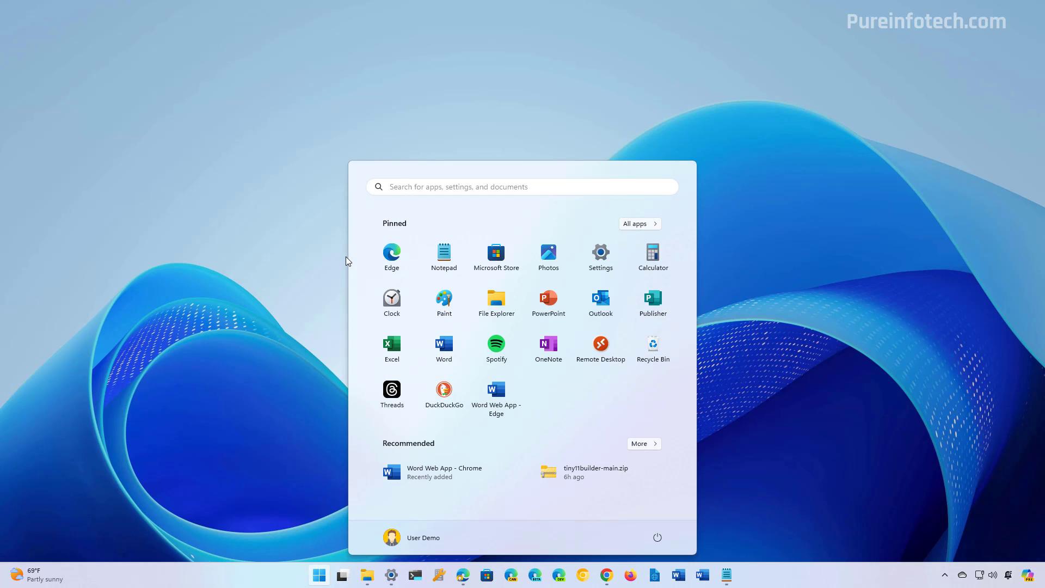
{"action": "type", "text": "terminal"}
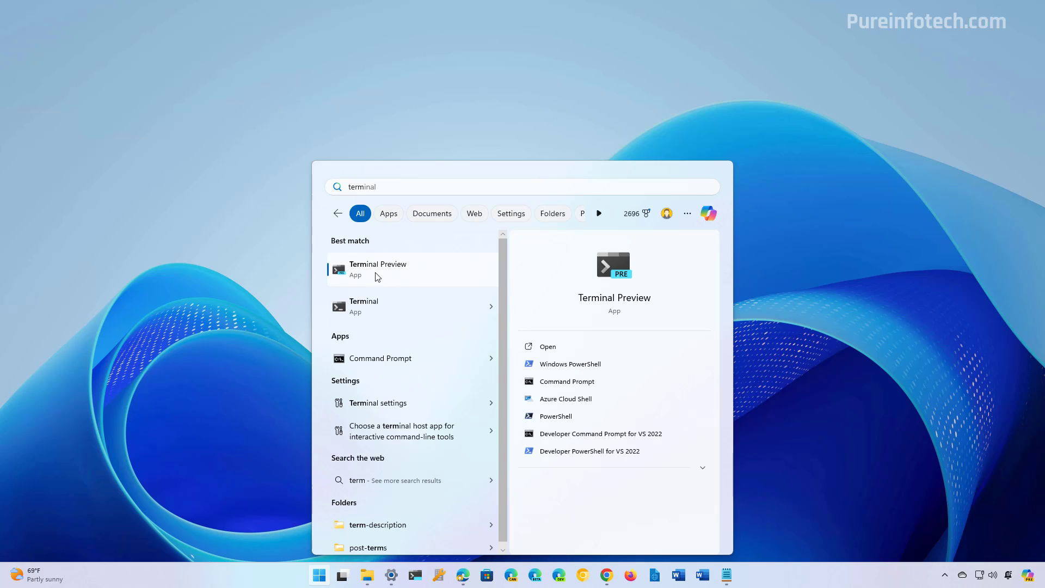
{"action": "right_click", "coordinate": [377, 270]}
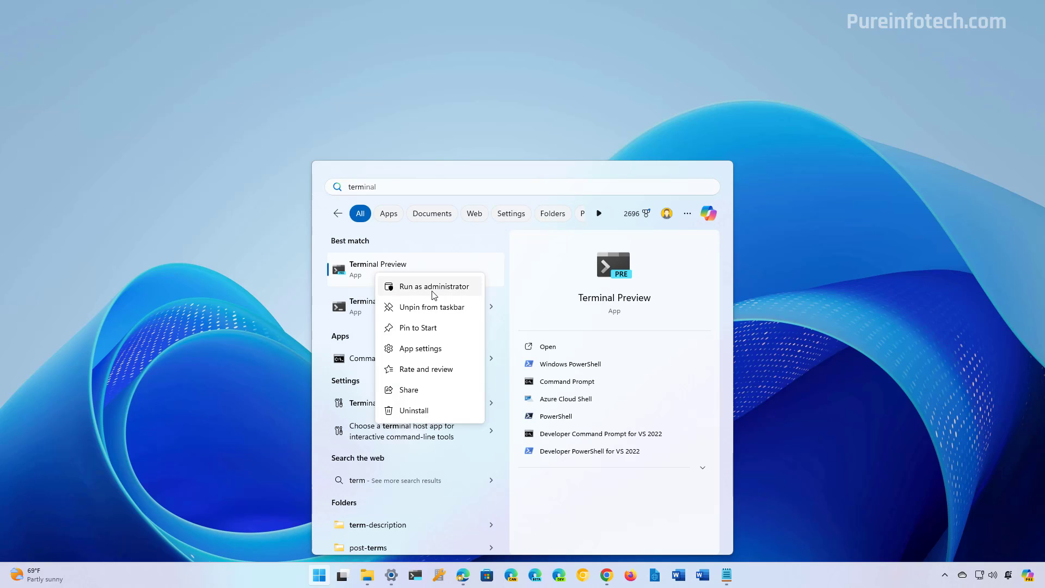
{"action": "left_click", "coordinate": [431, 286]}
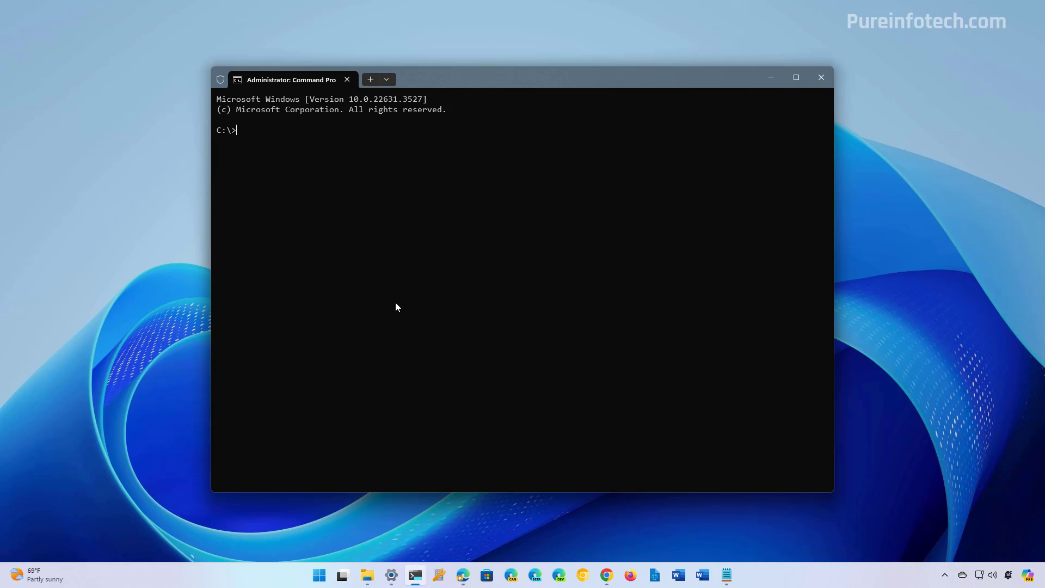
Run winget searches for vlc and brave
{"action": "type", "text": "we"}
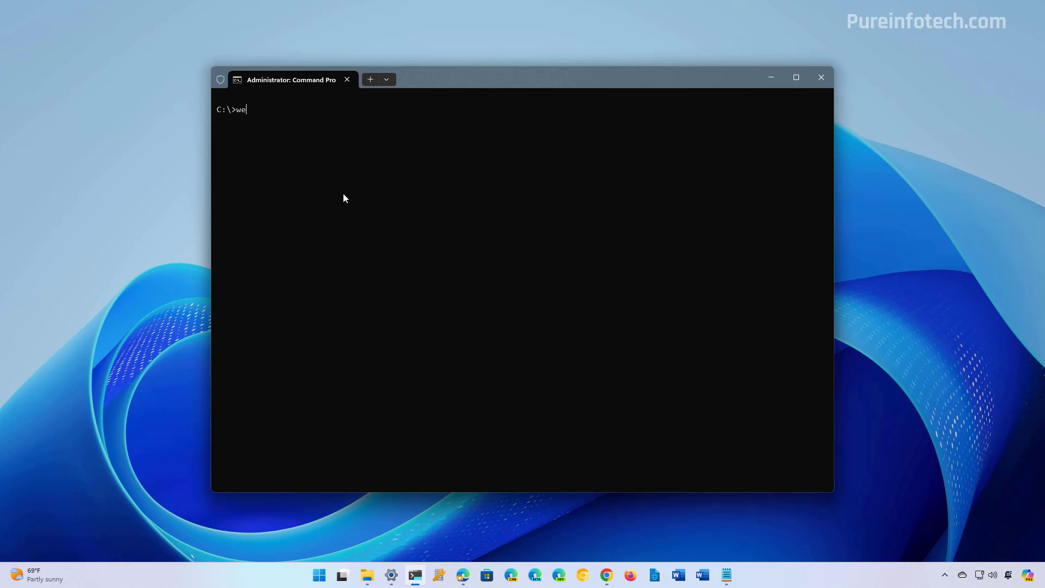
{"action": "type", "text": "inget search"}
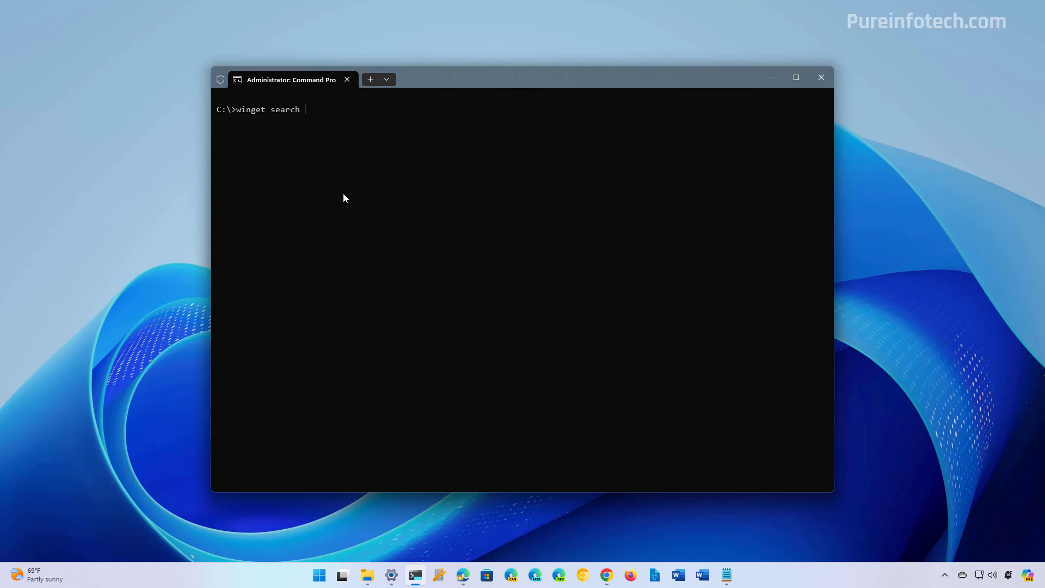
{"action": "type", "text": "vlc"}
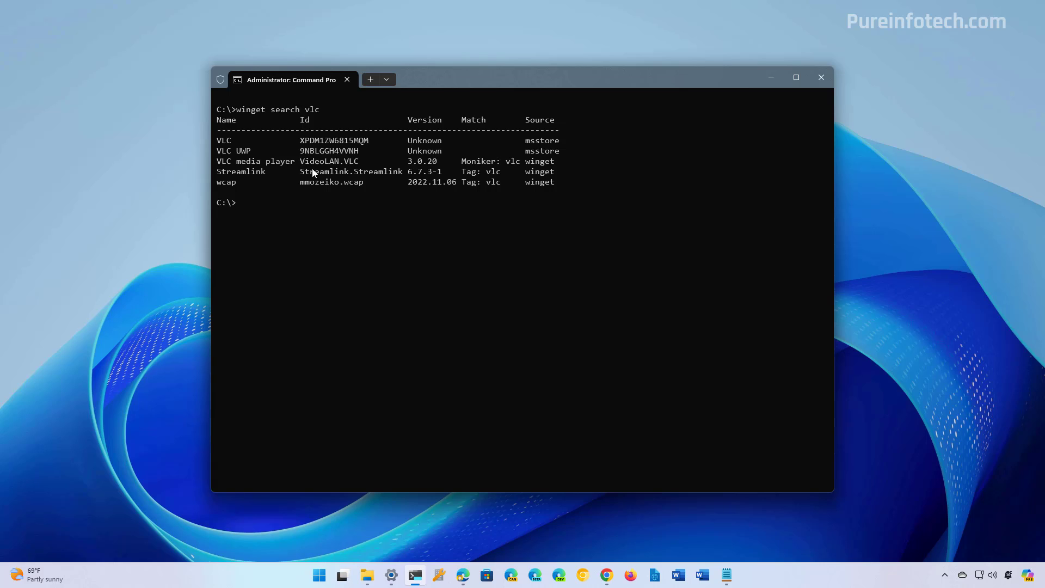
{"action": "mouse_move", "coordinate": [354, 172]}
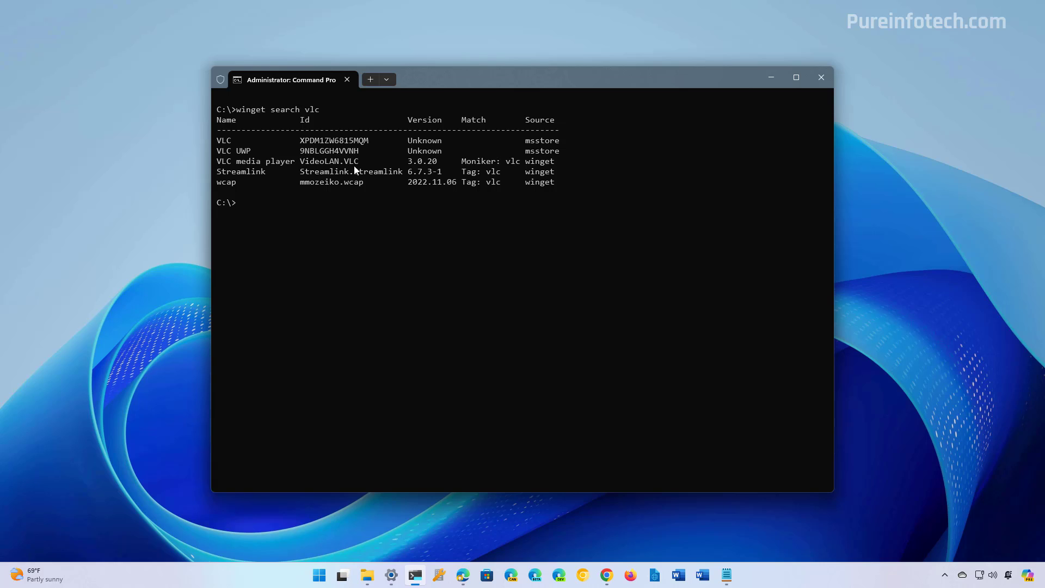
{"action": "mouse_move", "coordinate": [314, 232]}
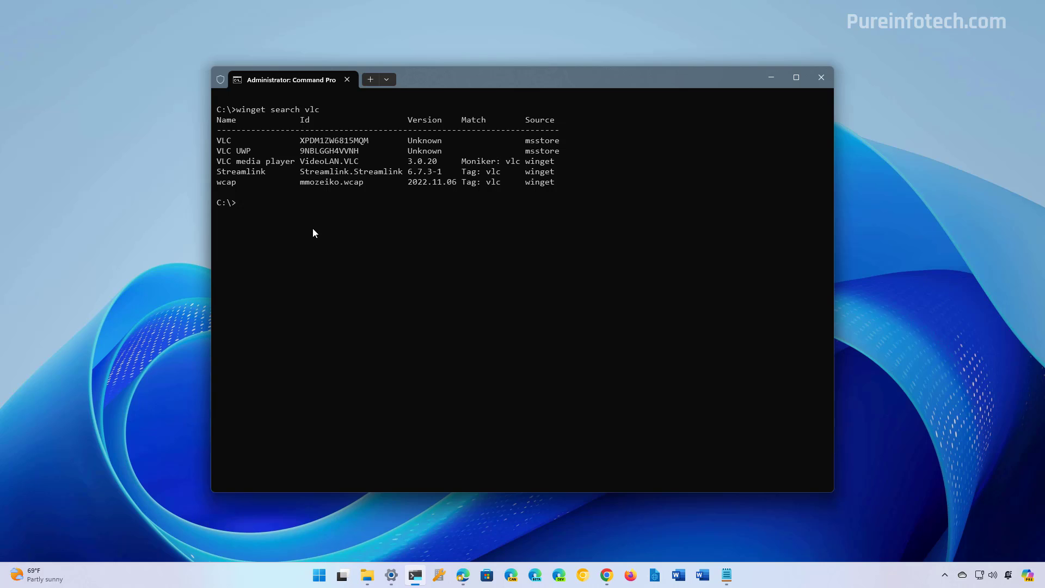
{"action": "type", "text": "winget sea"}
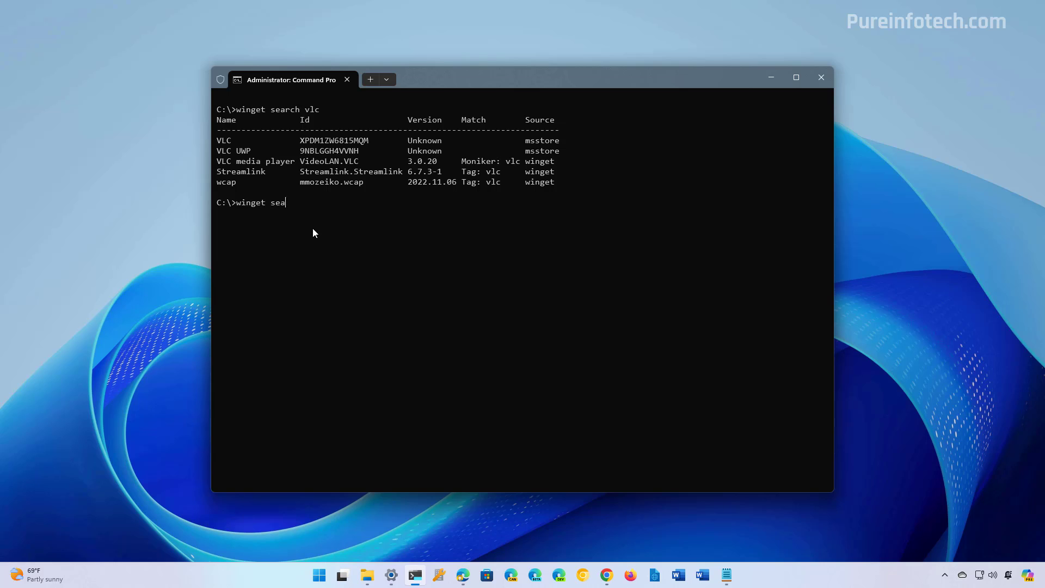
{"action": "type", "text": "rch"}
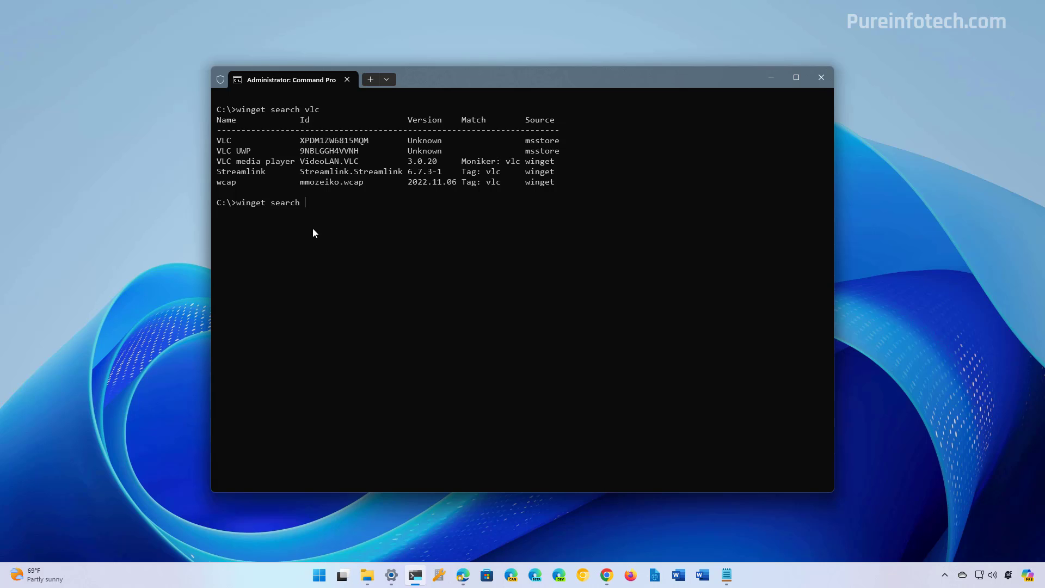
{"action": "type", "text": "brave"}
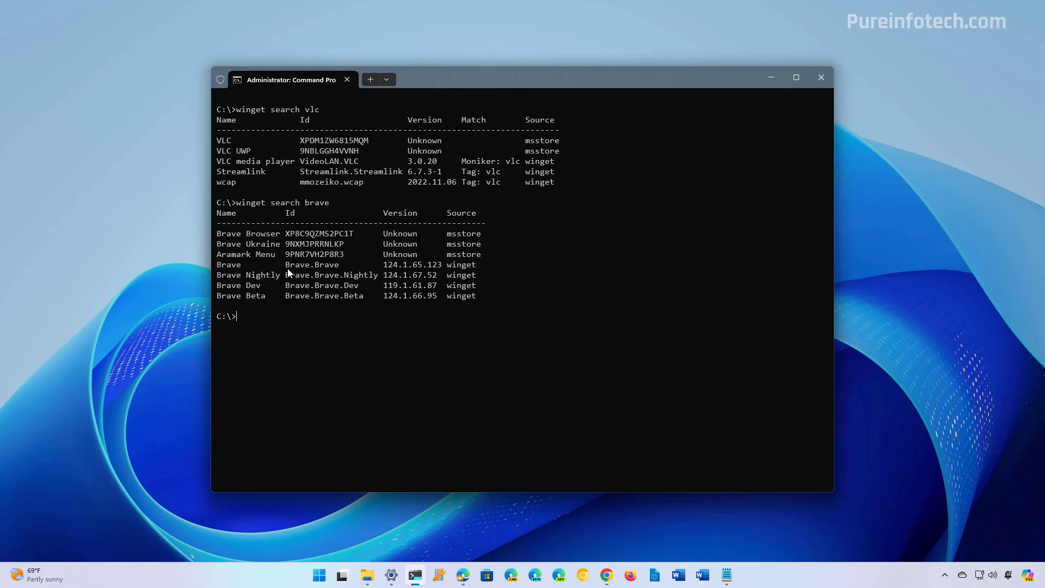
{"action": "mouse_move", "coordinate": [329, 275]}
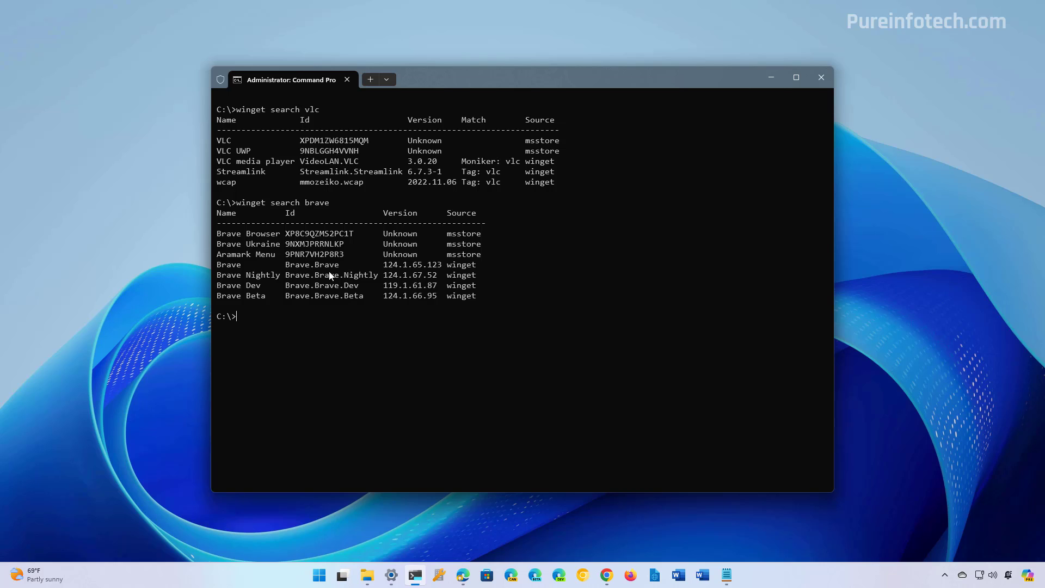
{"action": "mouse_move", "coordinate": [463, 345]}
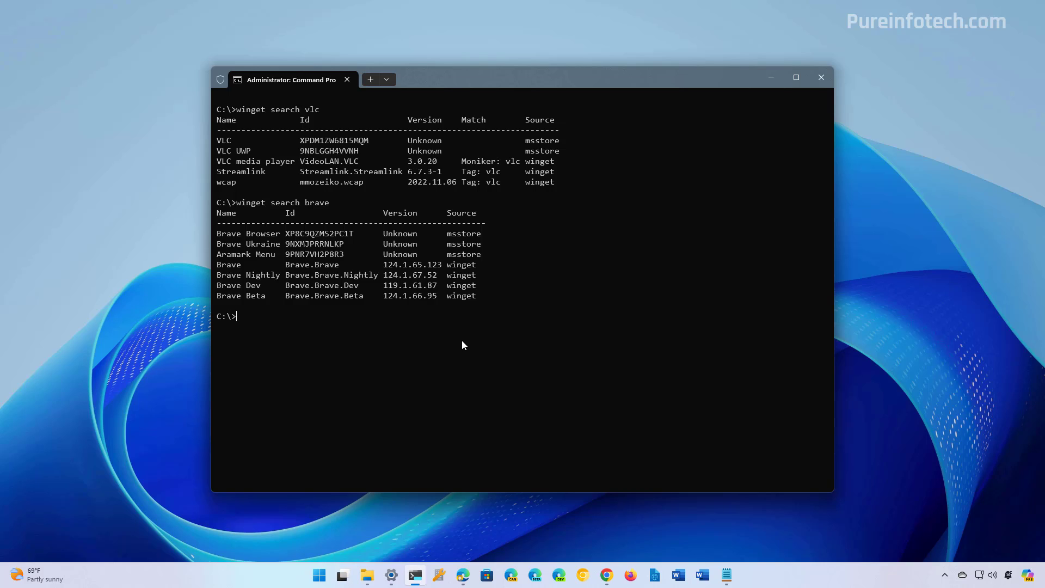
Run 'winget search putty' and select the VideoLAN.VLC package id
{"action": "type", "text": "winget"}
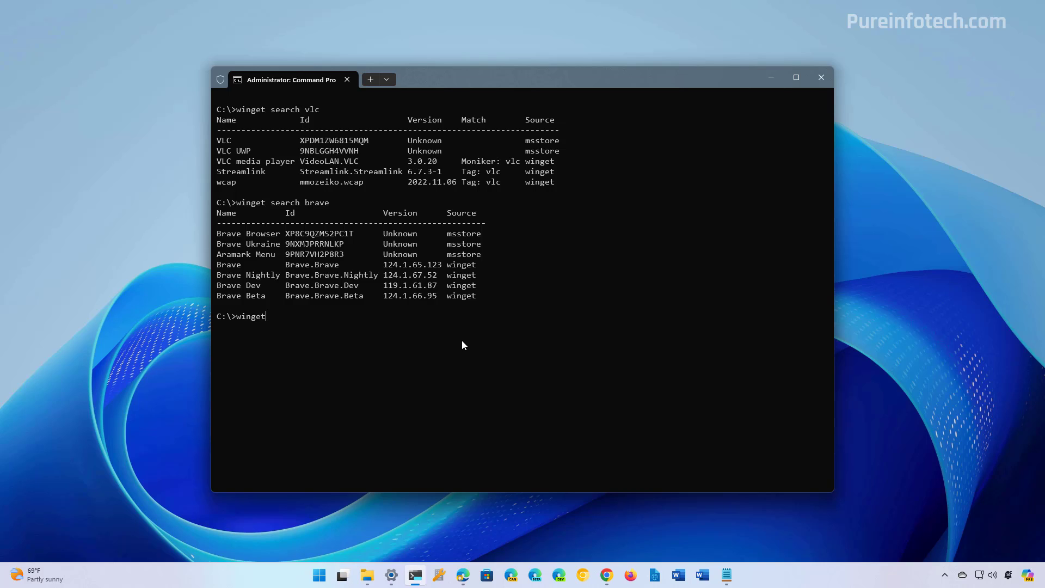
{"action": "type", "text": "search"}
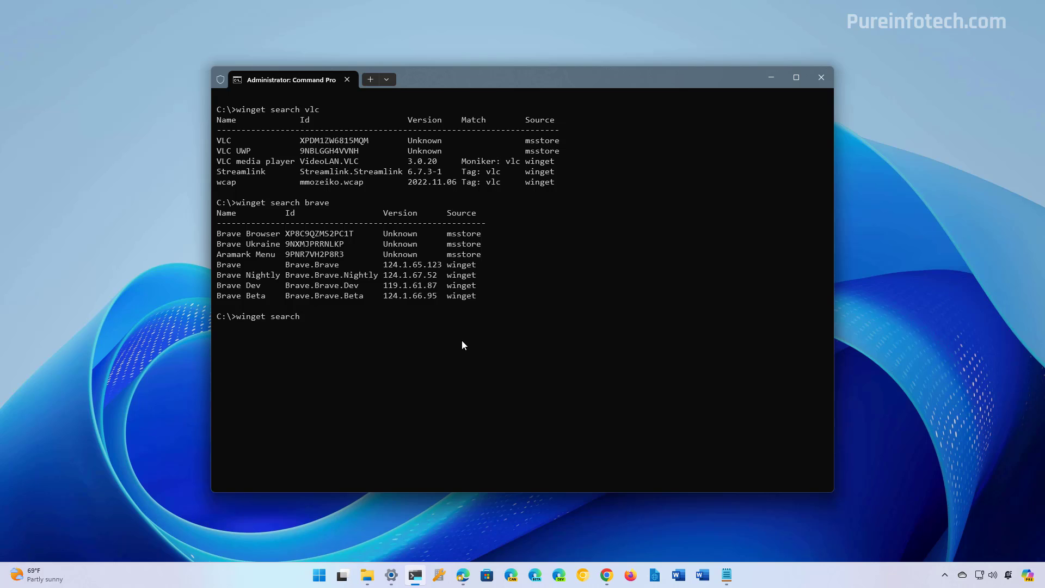
{"action": "type", "text": "putty"}
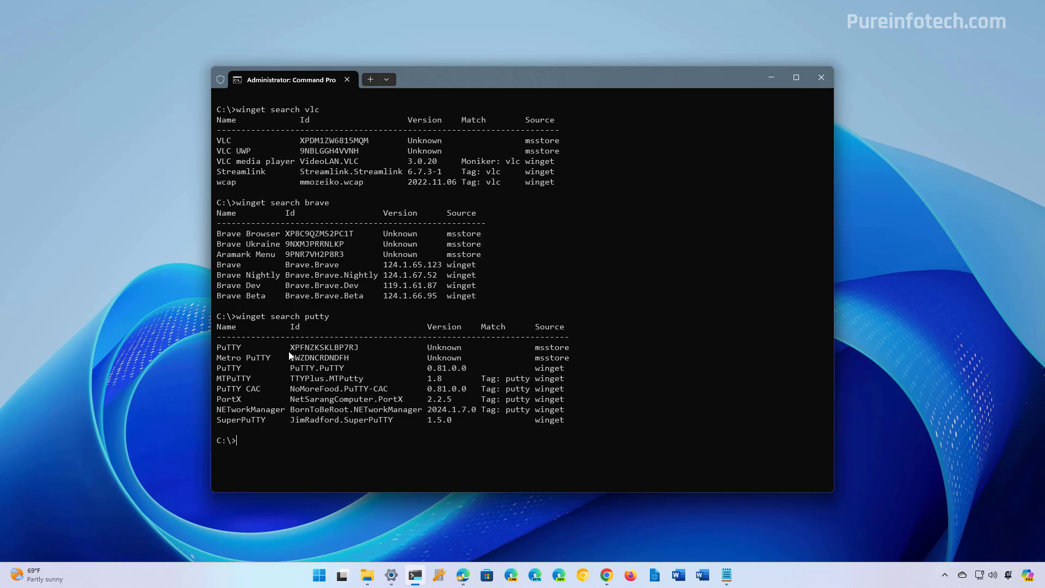
{"action": "mouse_move", "coordinate": [443, 421]}
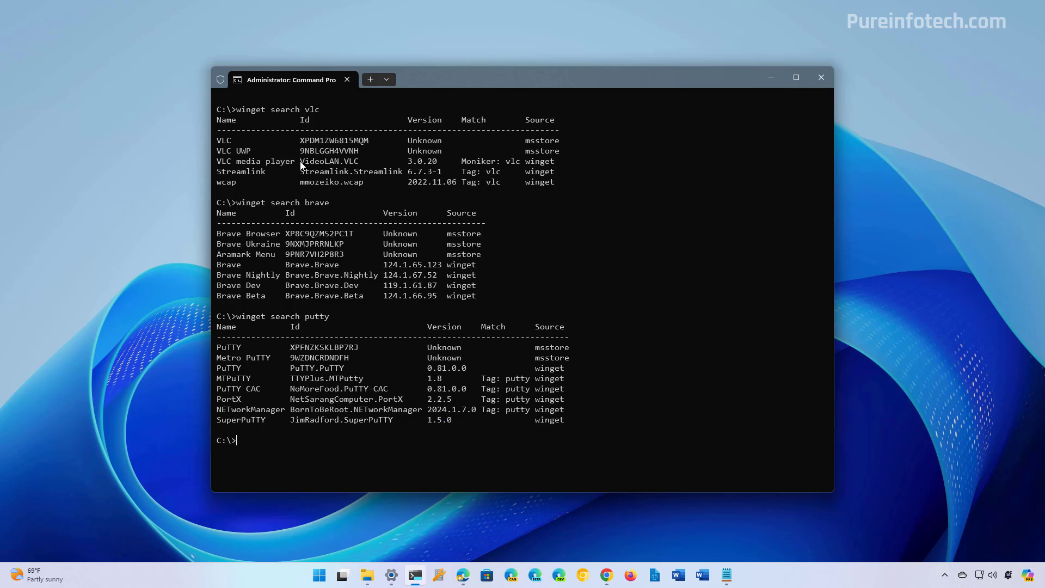
{"action": "double_click", "coordinate": [306, 161]}
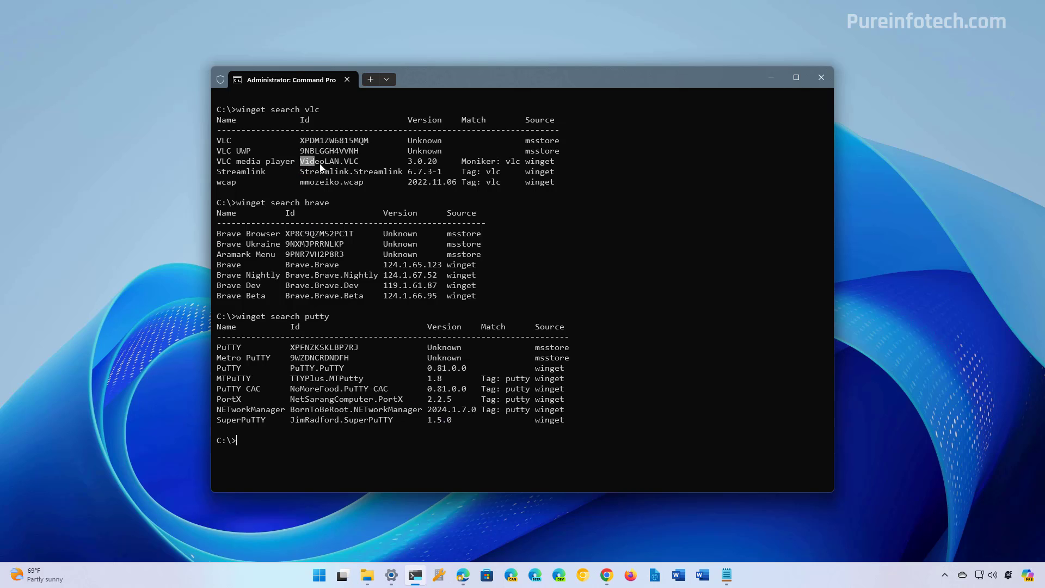
{"action": "left_click_drag", "start_coordinate": [320, 161], "coordinate": [360, 161]}
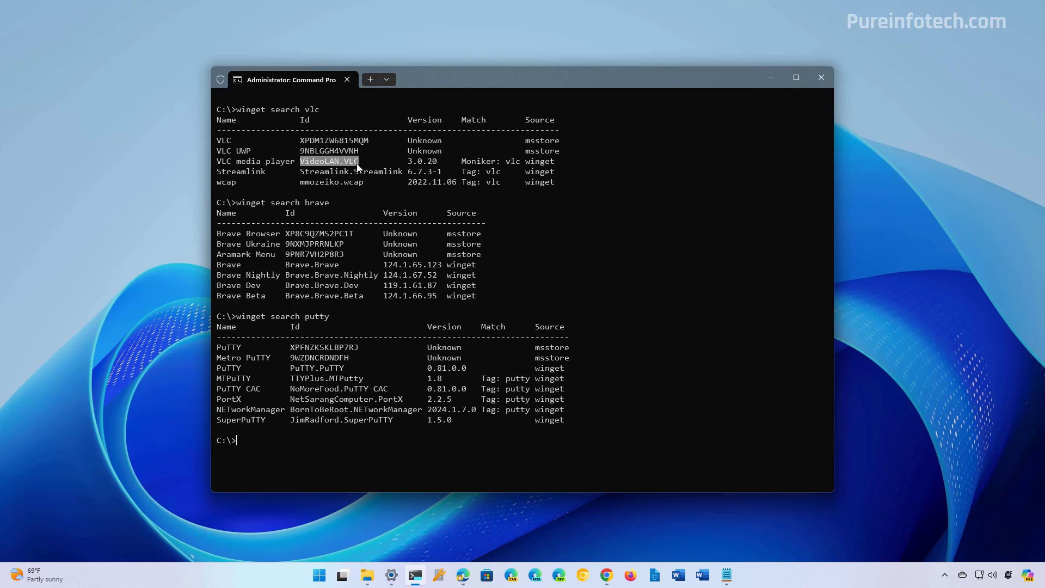
{"action": "mouse_move", "coordinate": [359, 169]}
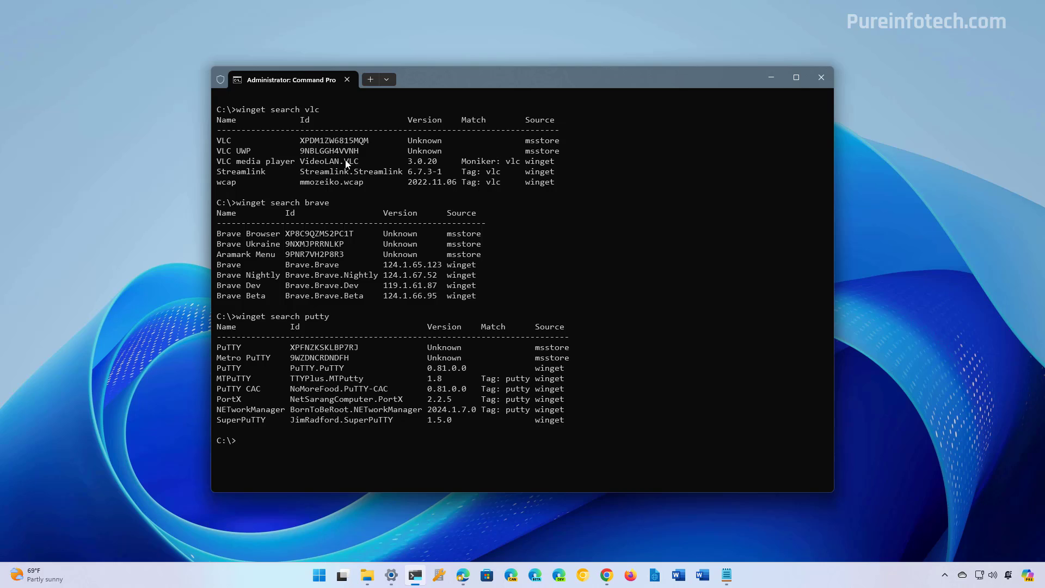
{"action": "mouse_move", "coordinate": [385, 315]}
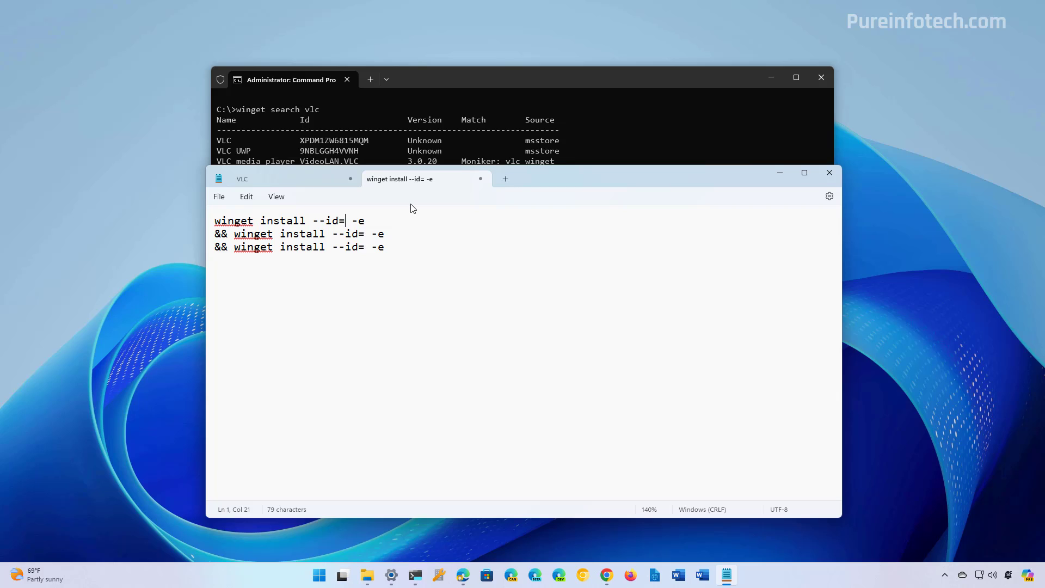
Enter VideoLAN.VLC, Brave.Brave and XPFNZKSKLBP7RJ as the --id values in Notepad
{"action": "type", "text": "VideoLAN.VLC -e &&"}
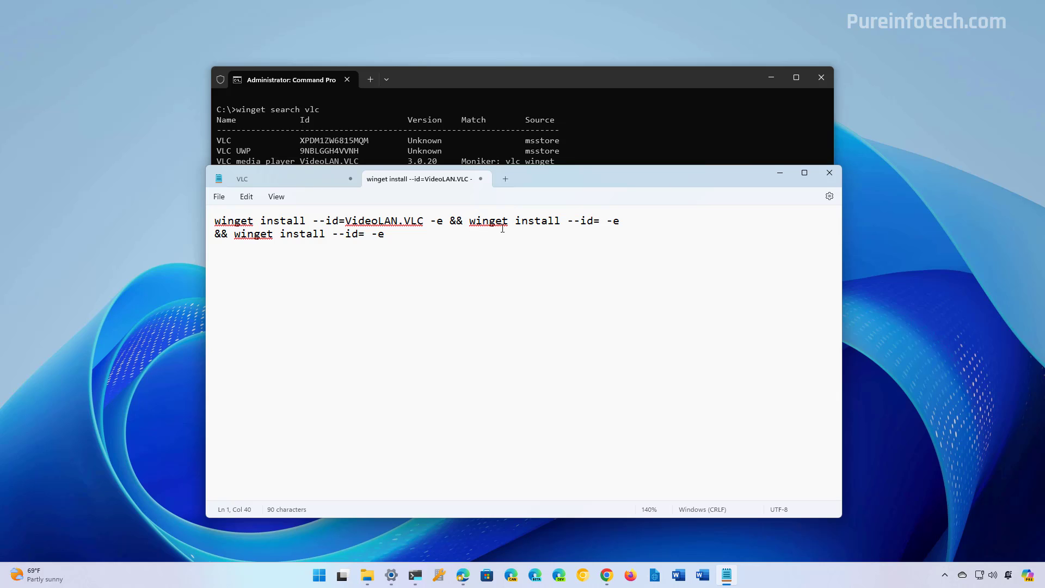
{"action": "mouse_move", "coordinate": [538, 172]}
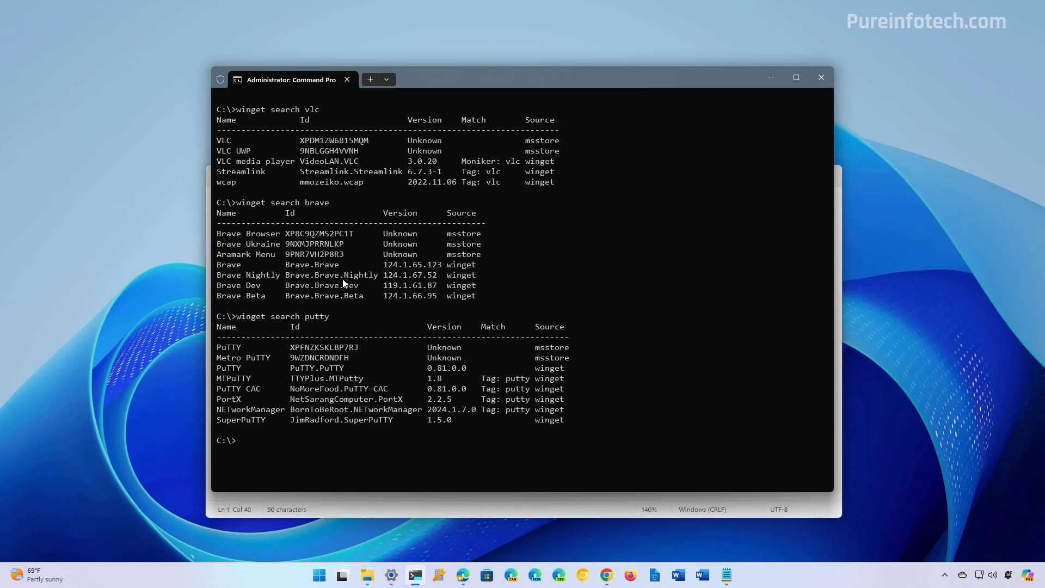
{"action": "mouse_move", "coordinate": [288, 267]}
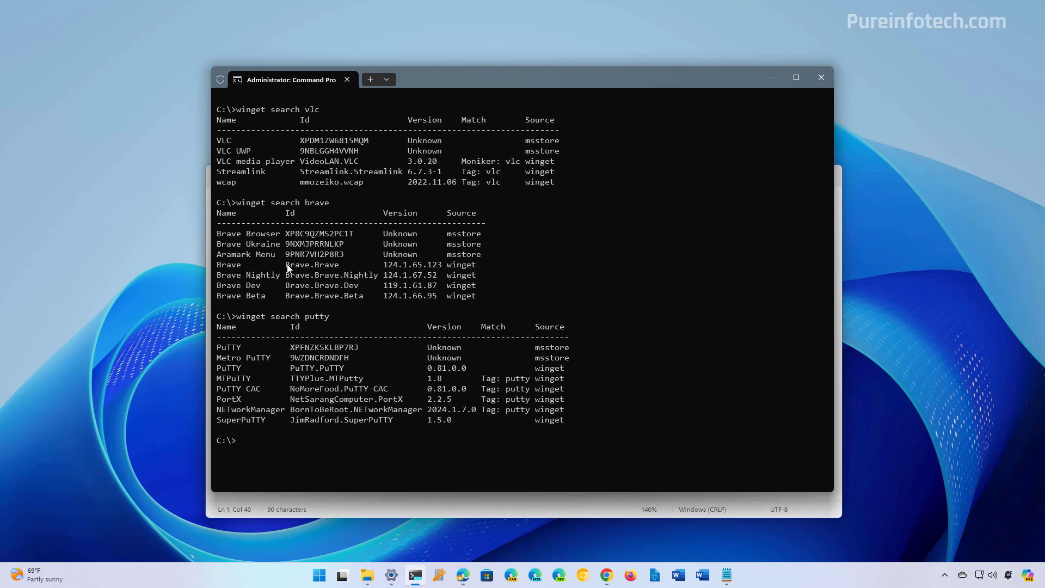
{"action": "double_click", "coordinate": [310, 265]}
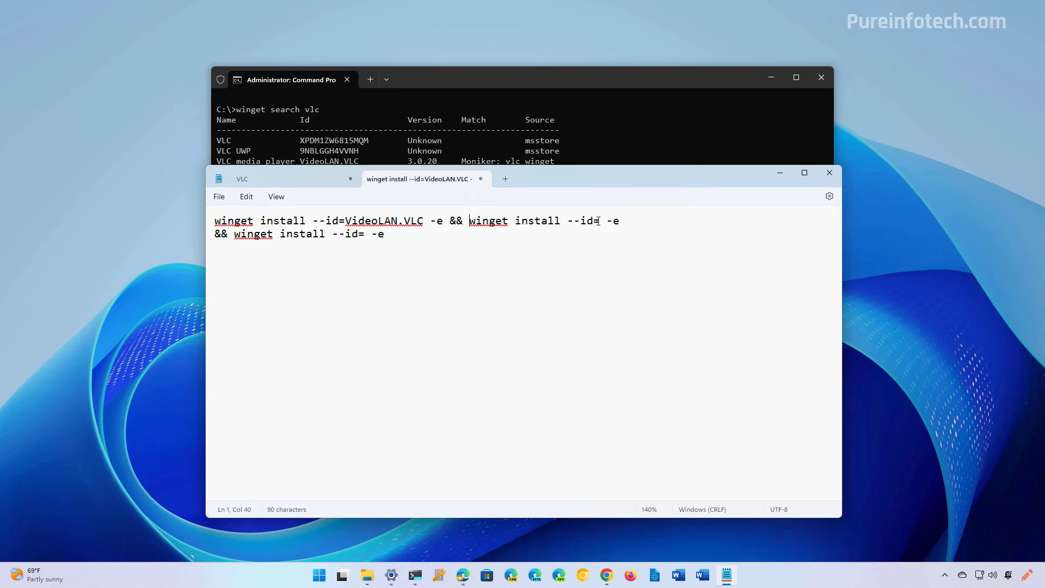
{"action": "type", "text": "Brave.Brave"}
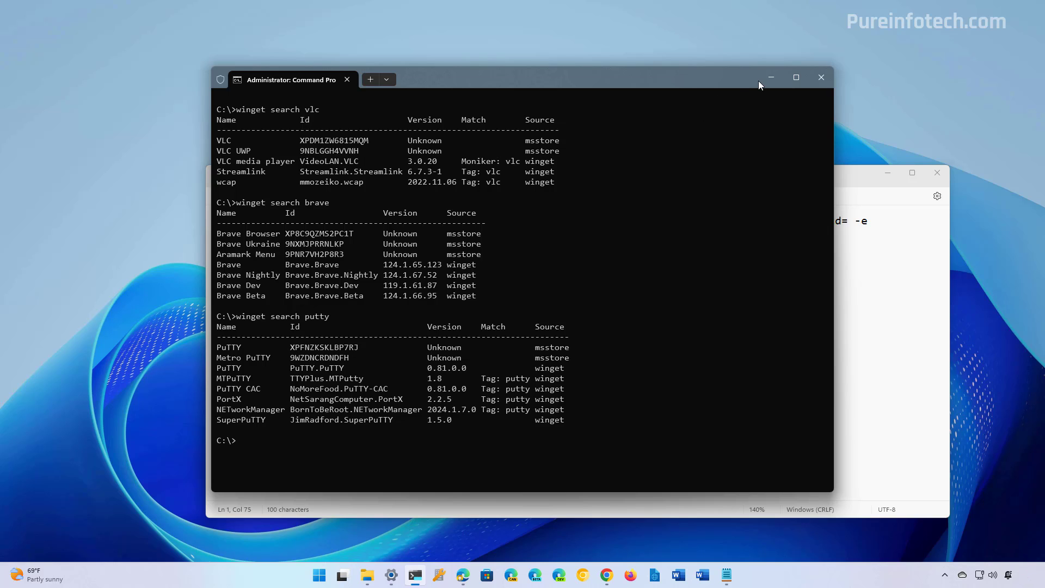
{"action": "left_click", "coordinate": [725, 574]}
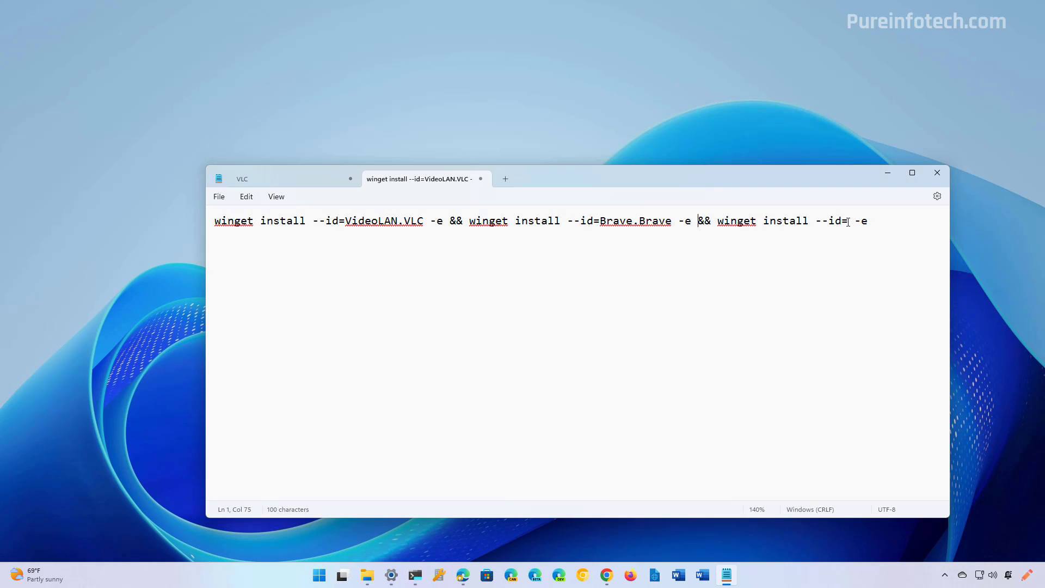
{"action": "type", "text": "XPFNZKSKLBP7RJ"}
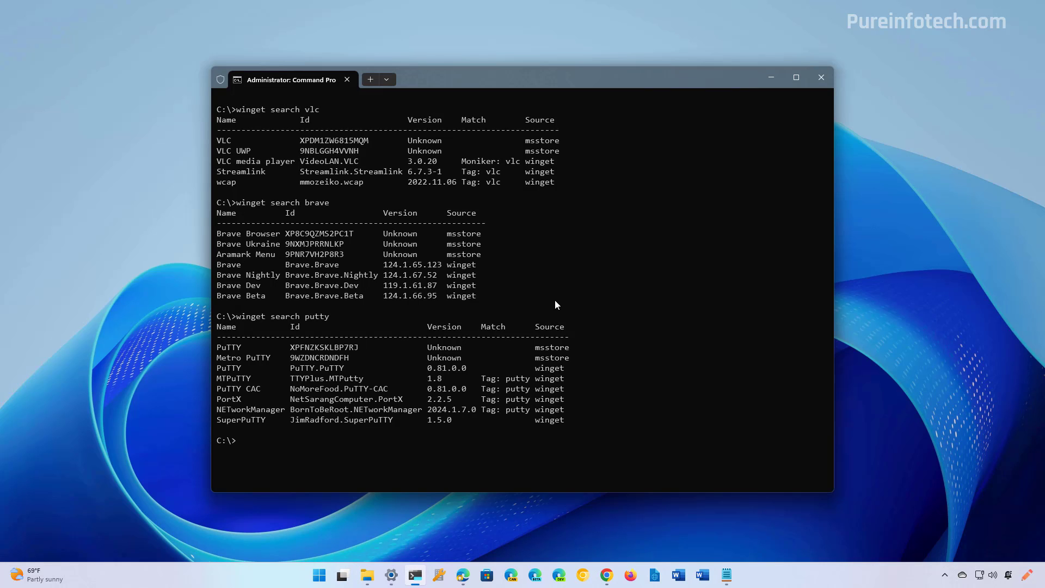
Clear the screen, run the chained winget install command and accept PuTTY's terms with Y
{"action": "type", "text": "cls"}
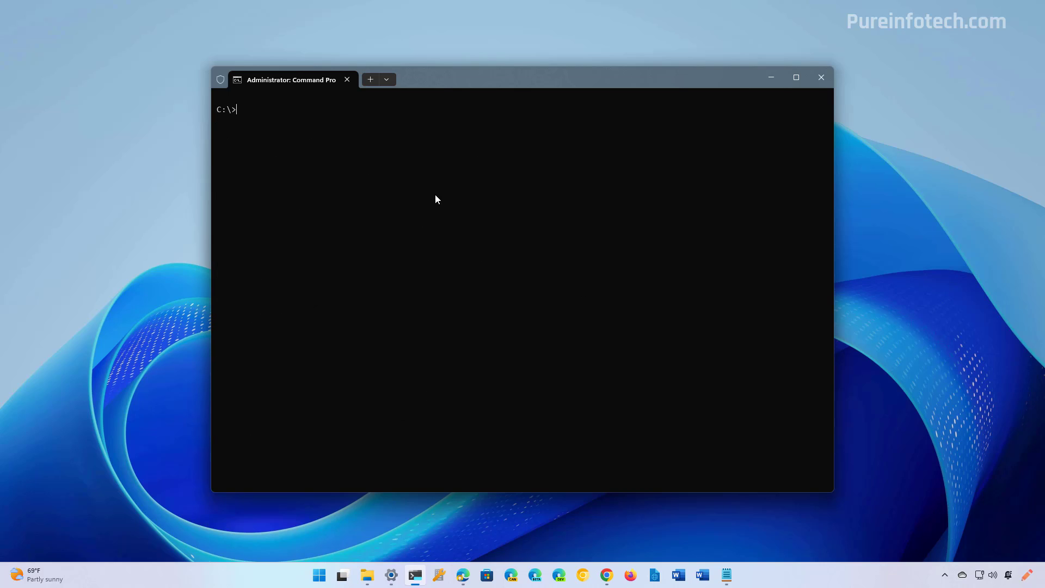
{"action": "type", "text": "winget install --id=VideoLAN.VLC -e && winget install --id=Brave.Brave -e && winget install --id=XPFNZKSKLBP7RJ -e"}
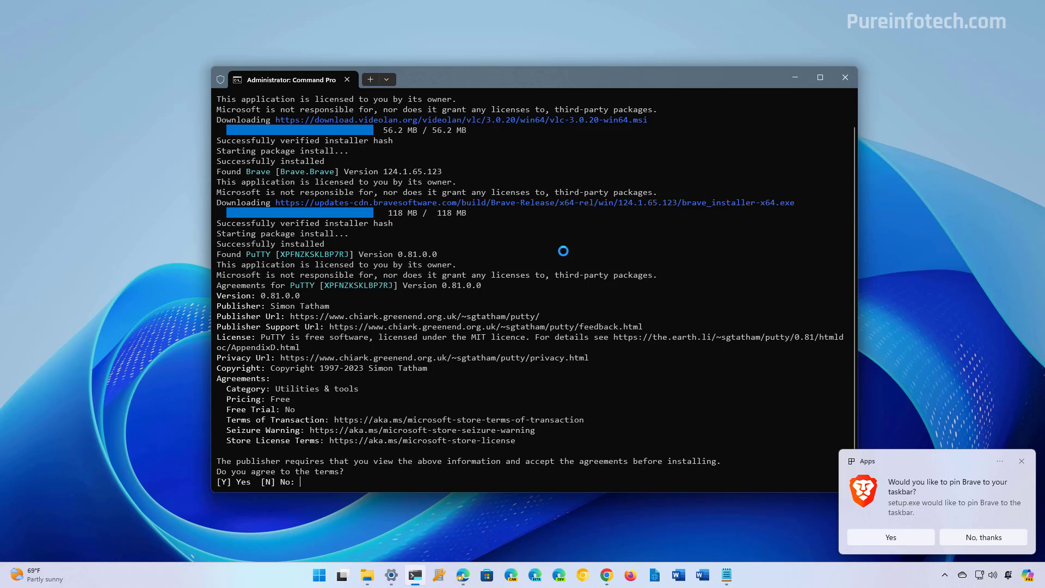
{"action": "type", "text": "Y"}
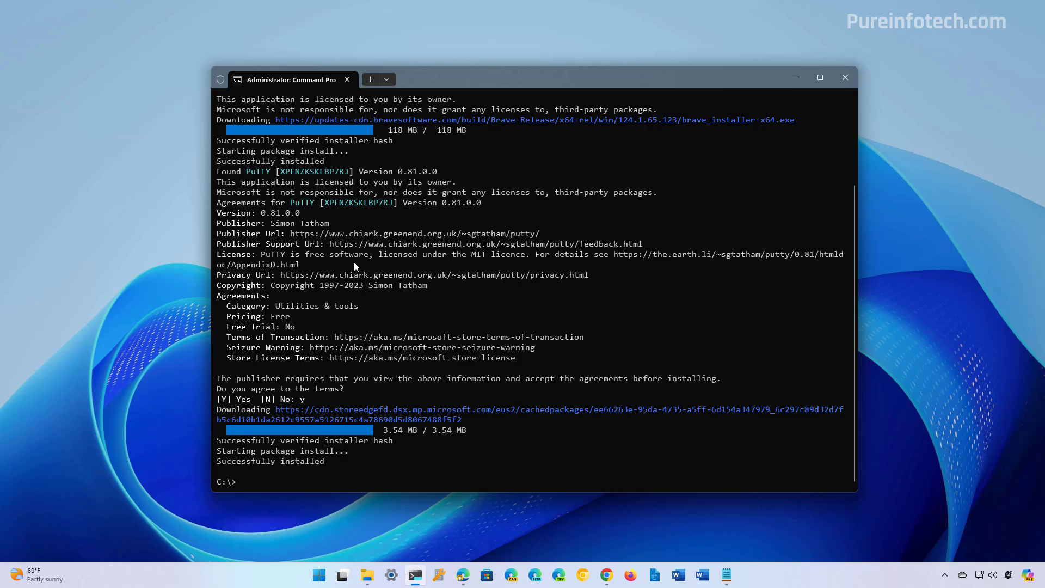
{"action": "left_click", "coordinate": [318, 575]}
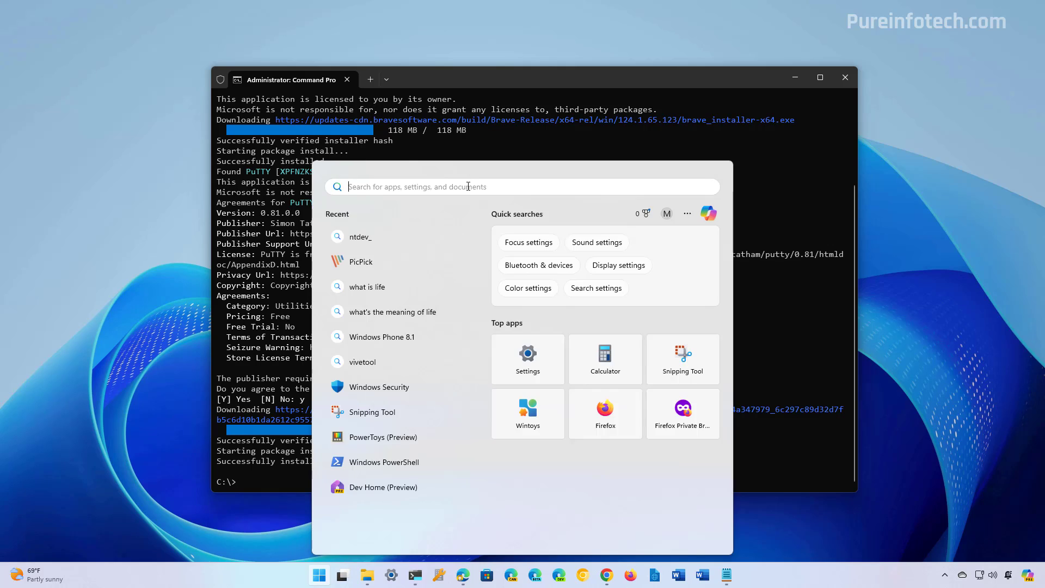
Search Start for 'putty' and launch the PuTTY best match
{"action": "type", "text": "putTY"}
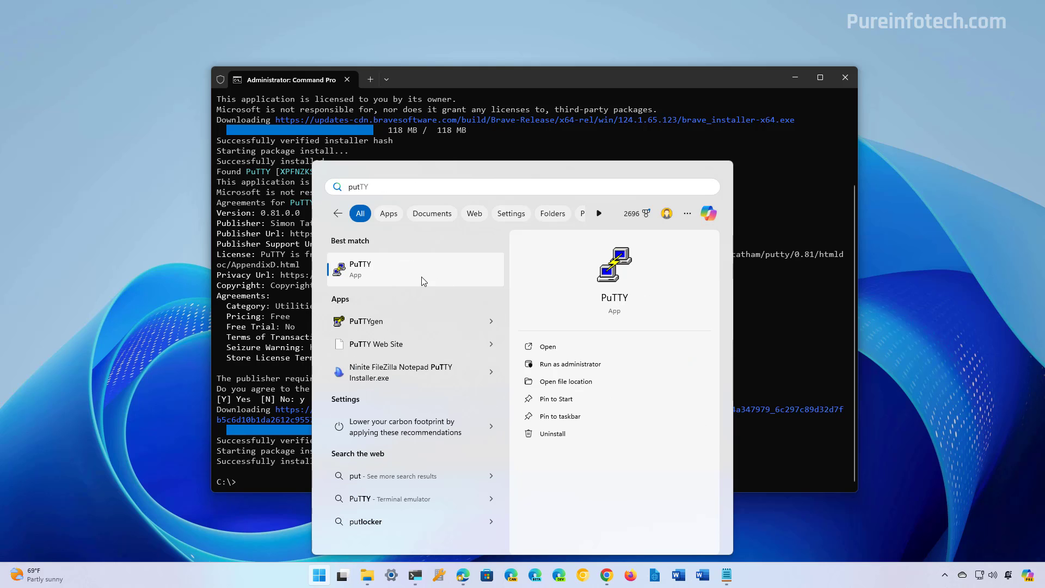
{"action": "left_click", "coordinate": [462, 574]}
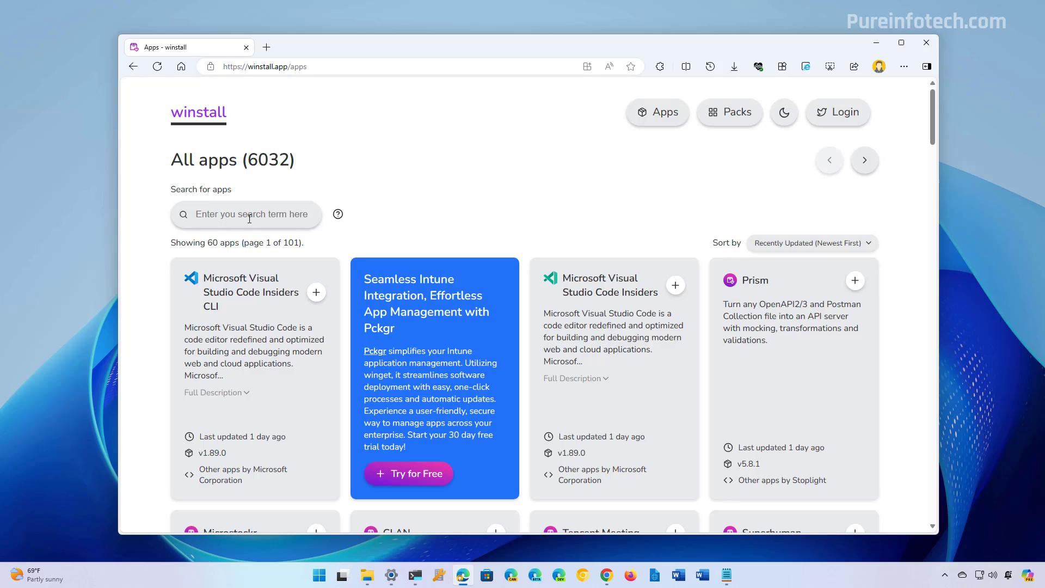
Search winstall for vlc, brave and putty, adding each app with its + button
{"action": "type", "text": "vlc"}
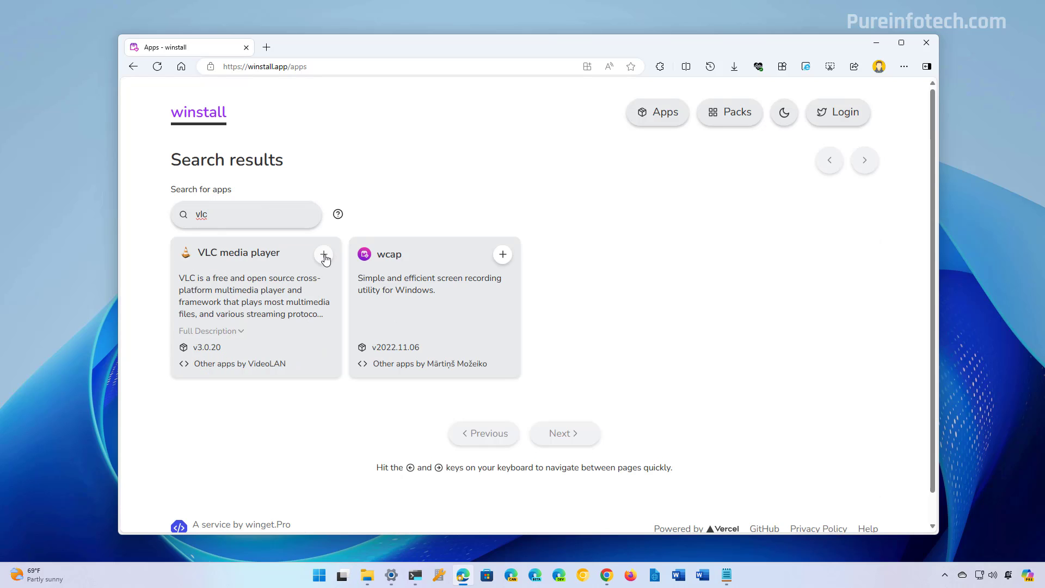
{"action": "left_click", "coordinate": [323, 254]}
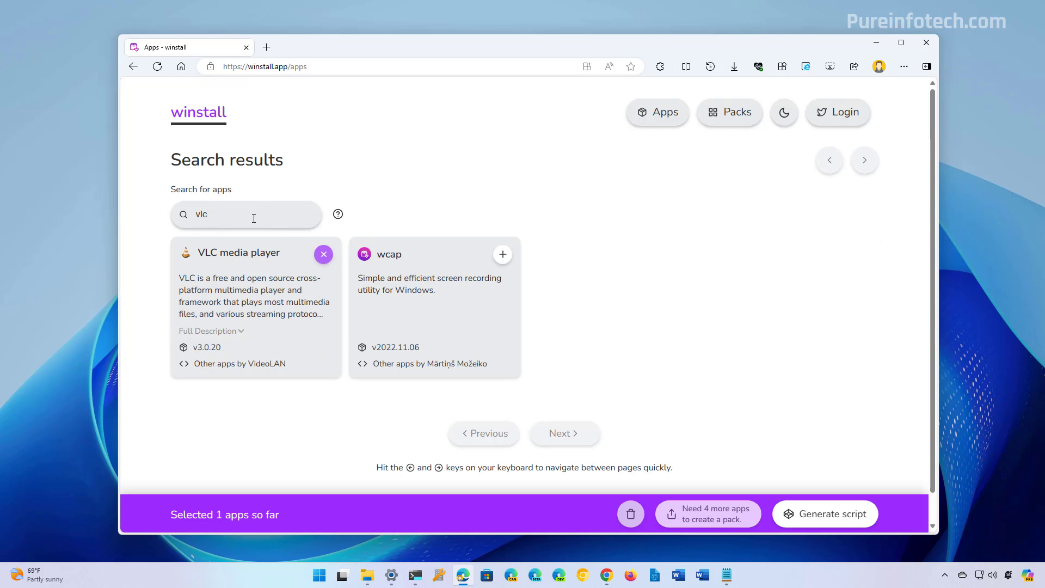
{"action": "type", "text": "b"}
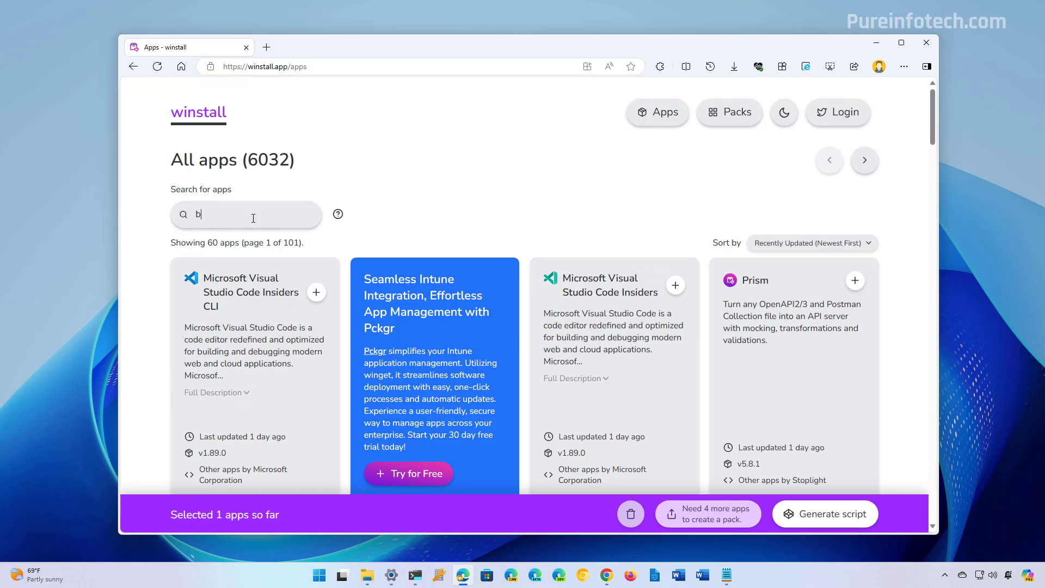
{"action": "type", "text": "rave"}
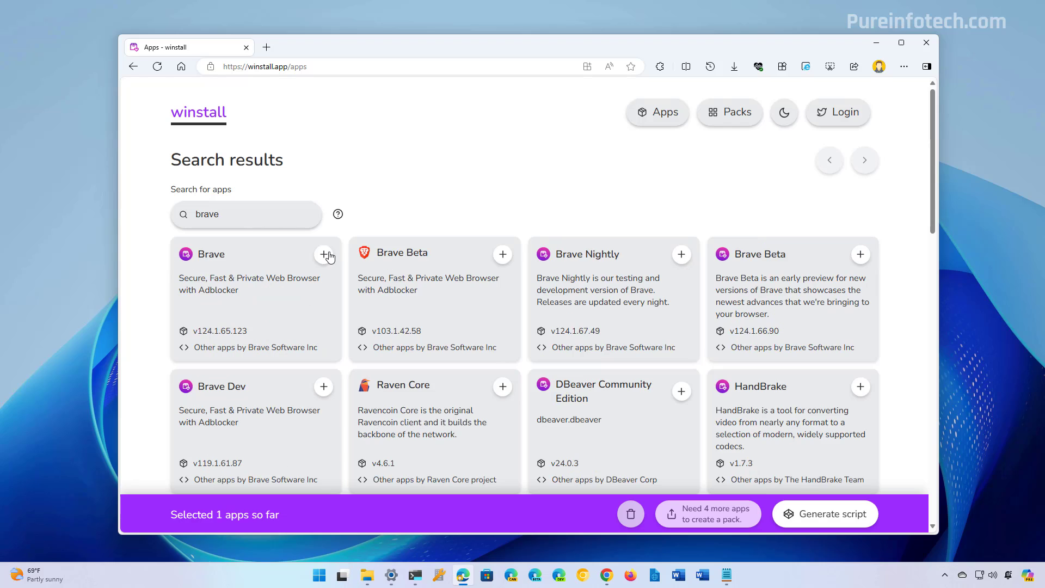
{"action": "left_click", "coordinate": [323, 254]}
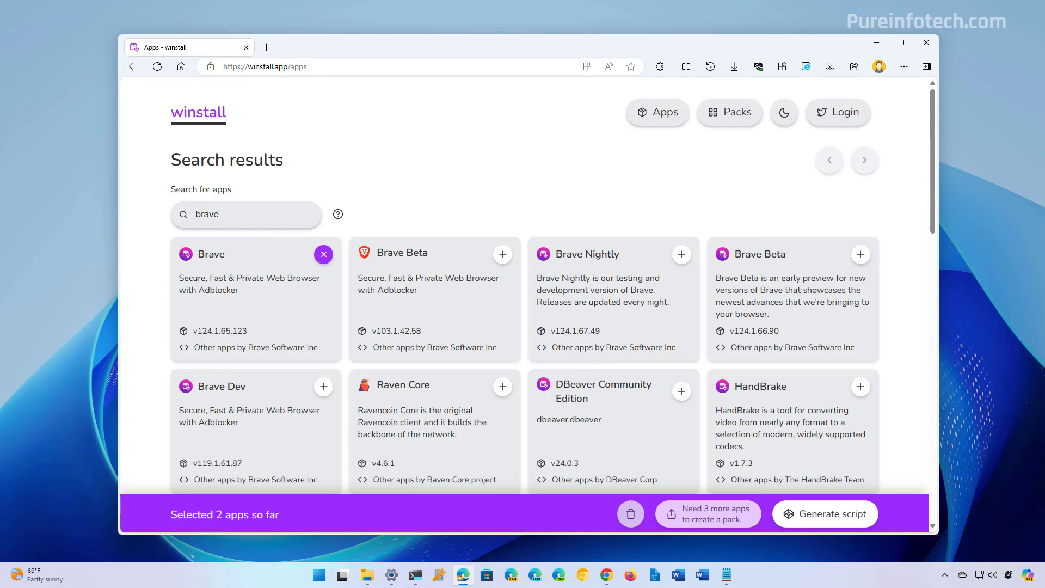
{"action": "type", "text": "putty"}
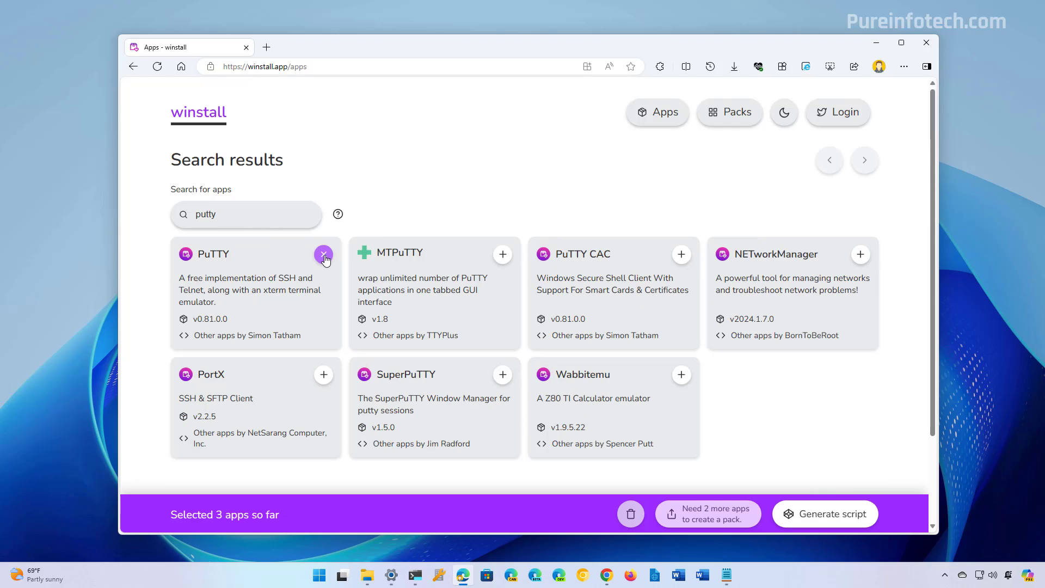
{"action": "left_click", "coordinate": [324, 254]}
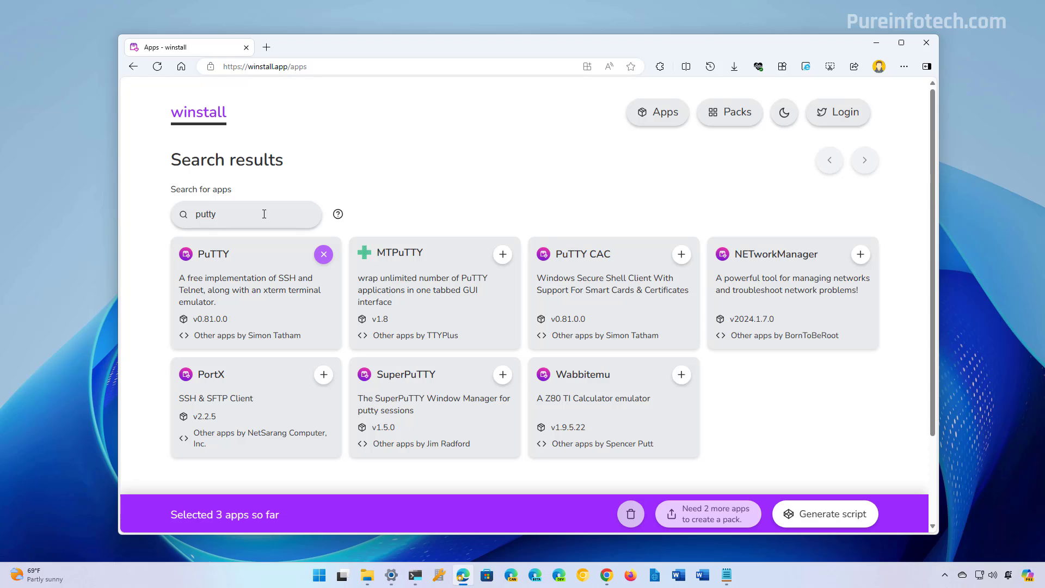
{"action": "mouse_move", "coordinate": [827, 460]}
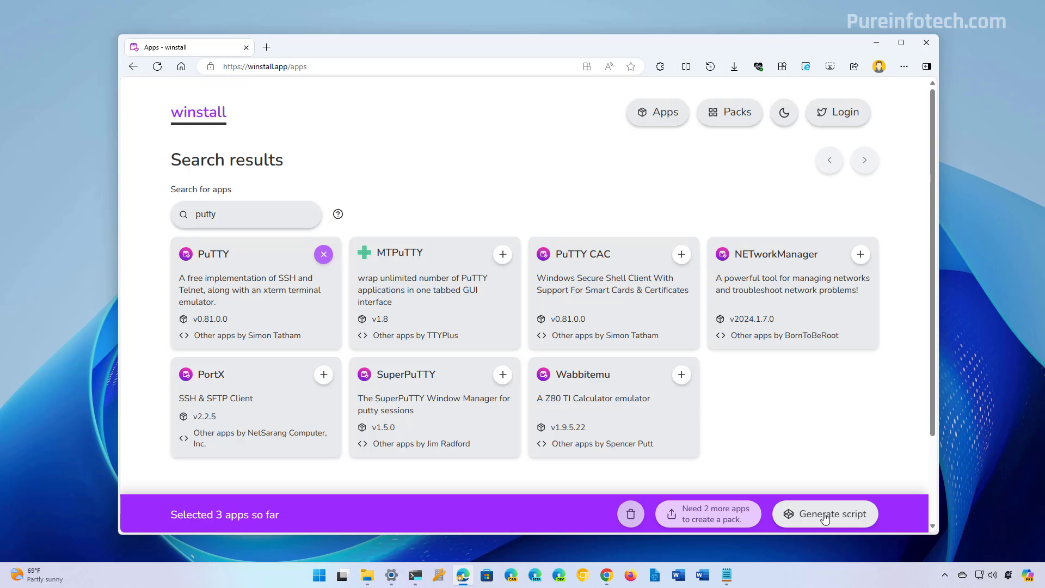
Generate the script, preview Batch, PowerShell and Winget Import tabs, then copy the Batch command
{"action": "left_click", "coordinate": [825, 513]}
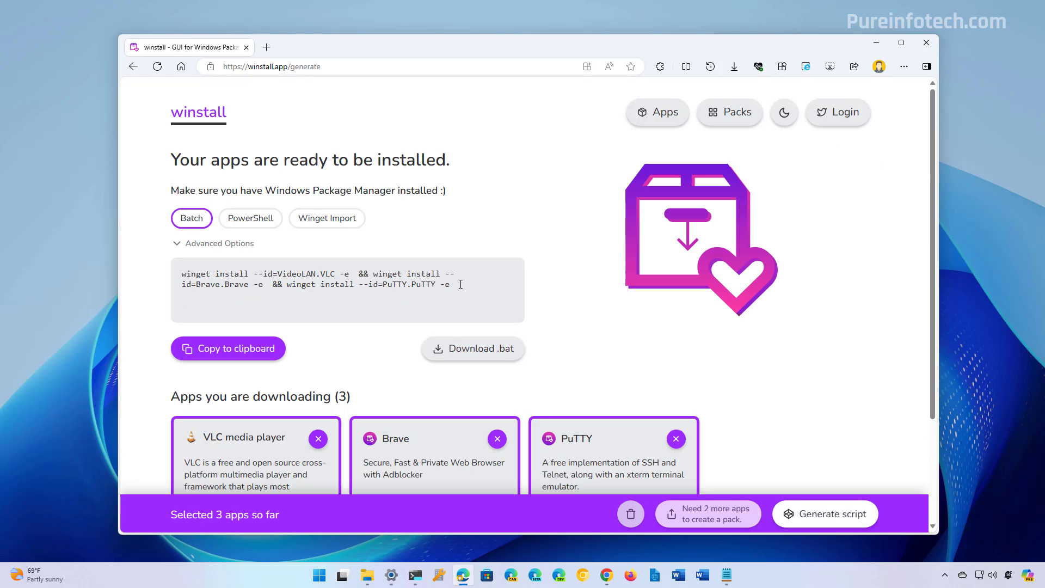
{"action": "triple_click", "coordinate": [320, 273]}
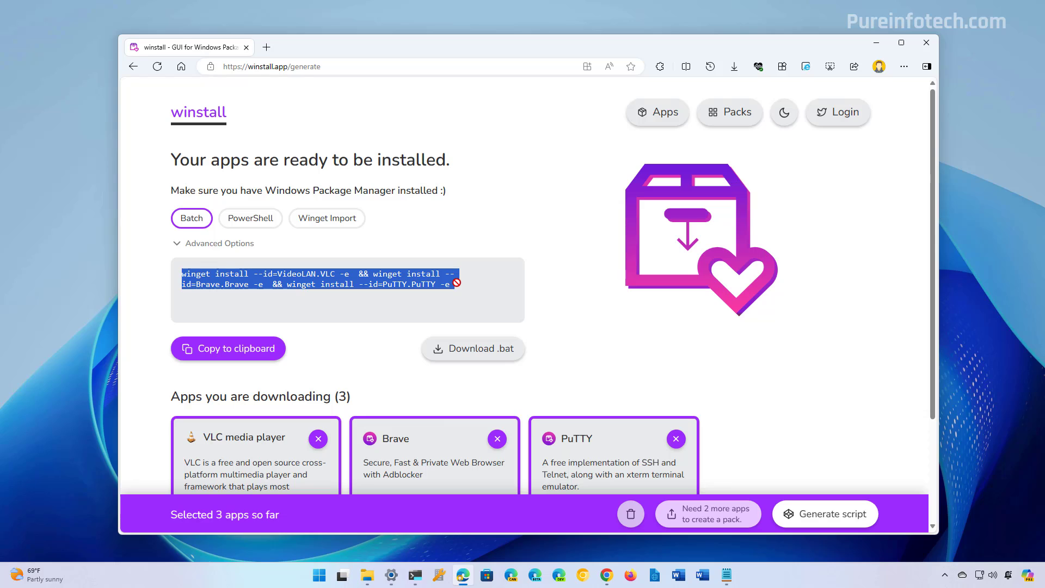
{"action": "left_click", "coordinate": [250, 218]}
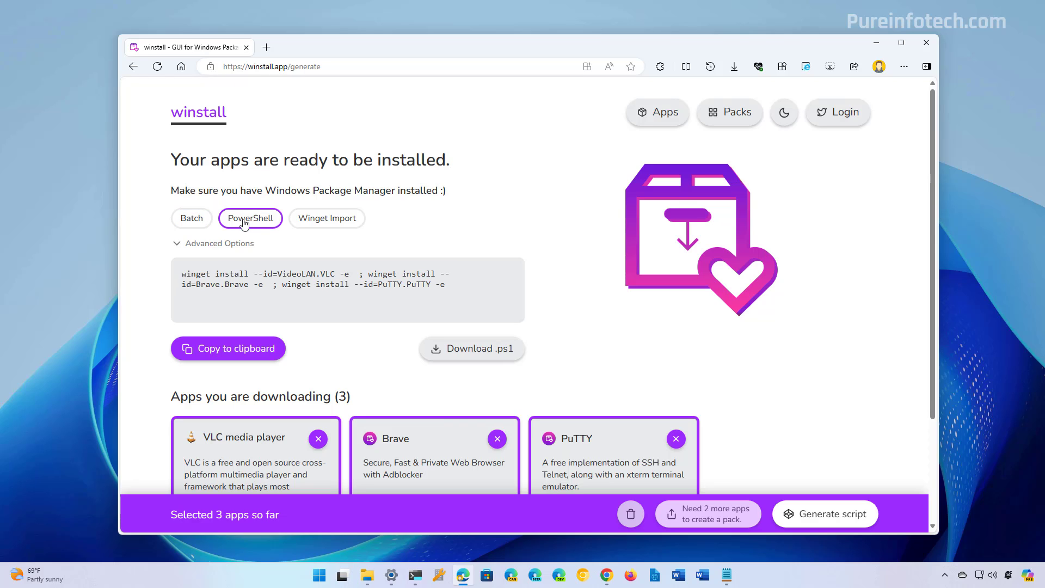
{"action": "left_click", "coordinate": [327, 218]}
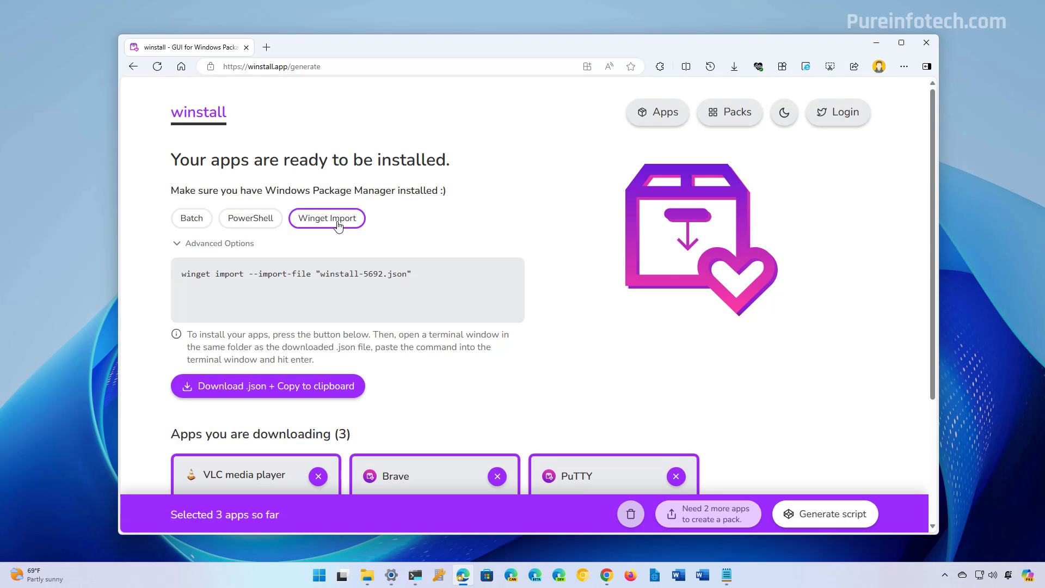
{"action": "mouse_move", "coordinate": [191, 218]}
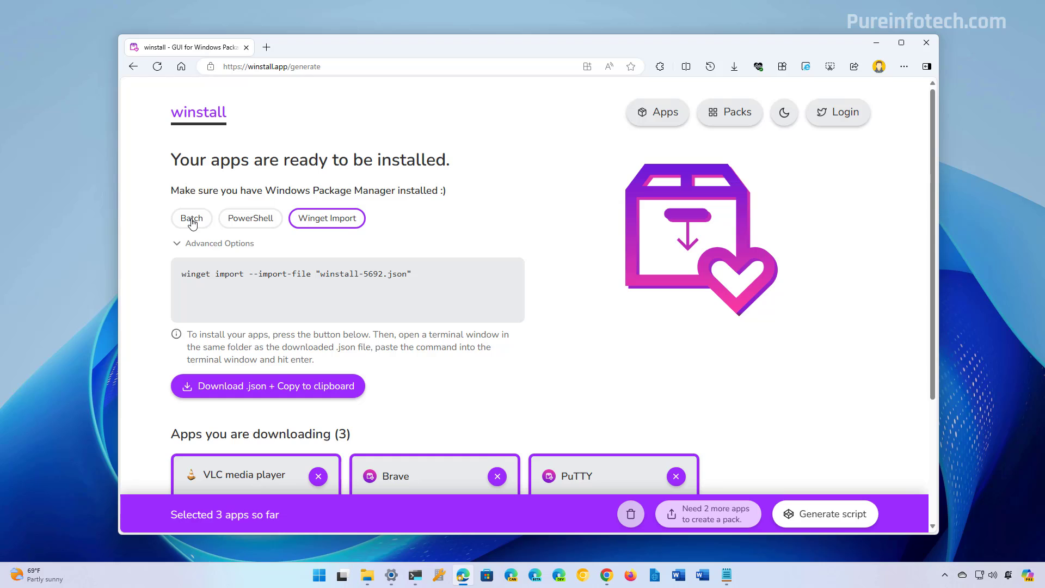
{"action": "left_click", "coordinate": [191, 217]}
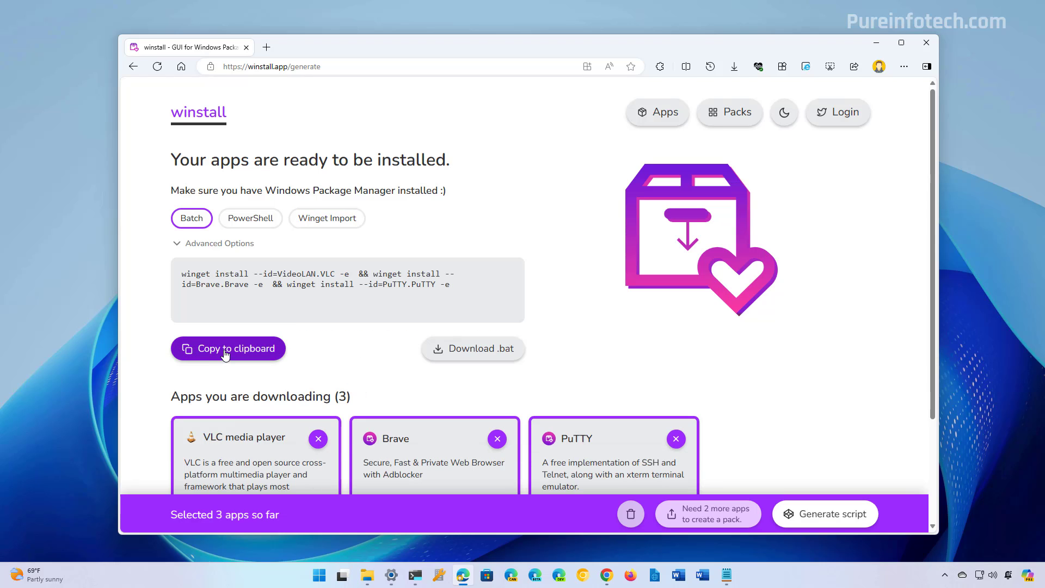
{"action": "left_click", "coordinate": [227, 348]}
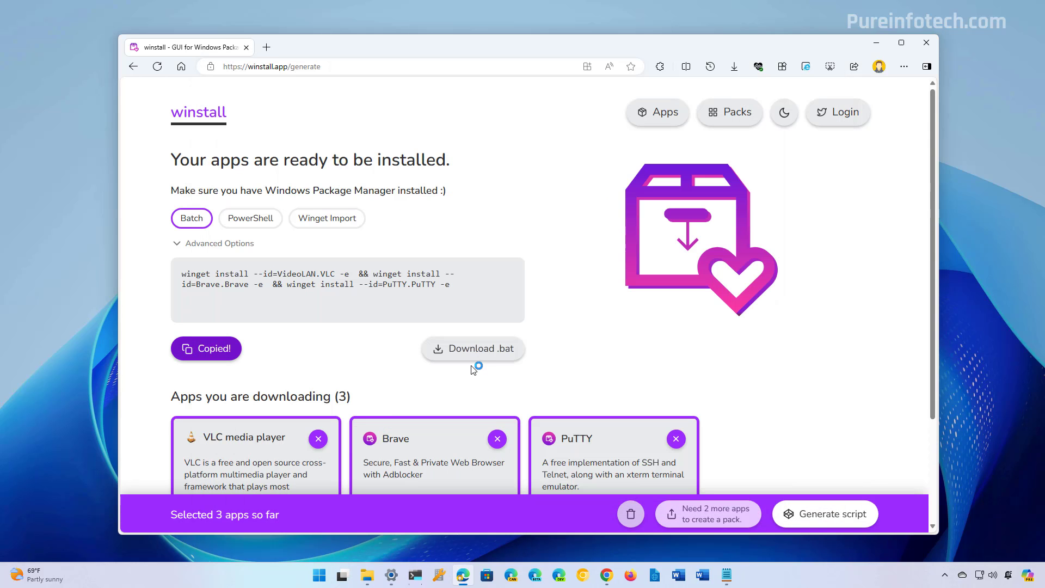
Download winstall-4125.bat into the New folder and open the flagged download's actions menu
{"action": "left_click", "coordinate": [472, 348]}
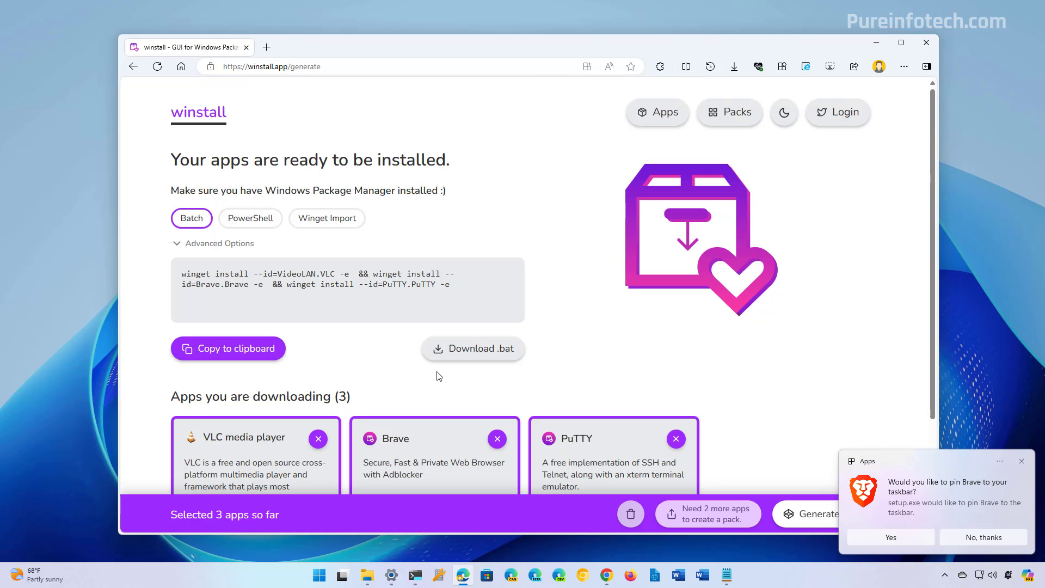
{"action": "left_click", "coordinate": [733, 66]}
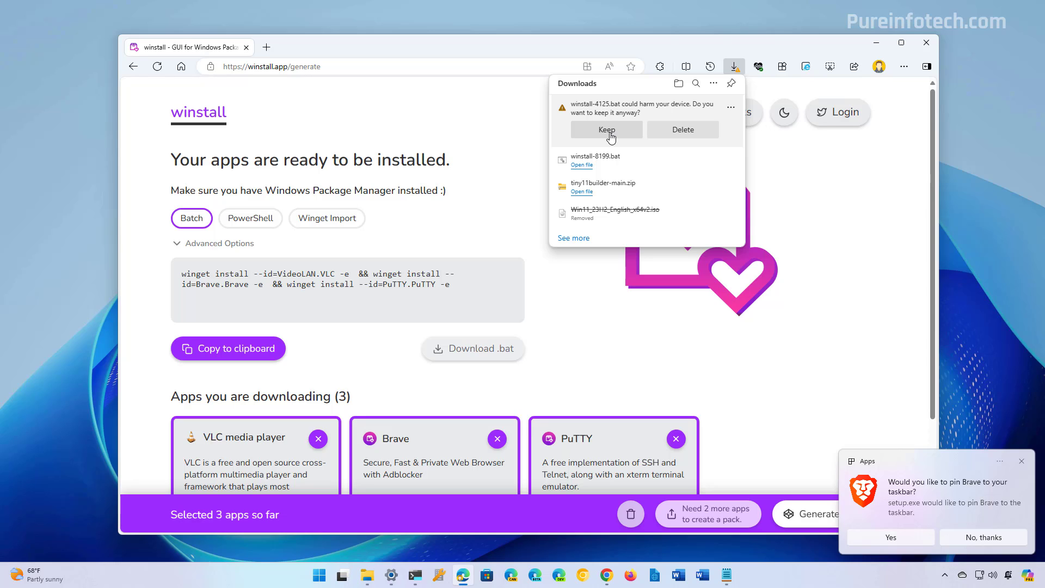
{"action": "left_click", "coordinate": [606, 130]}
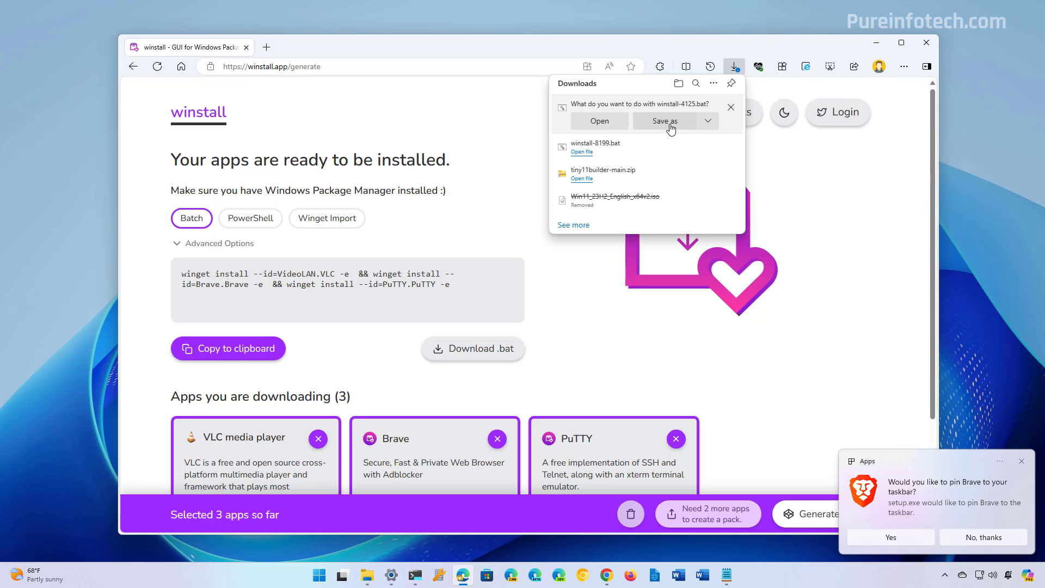
{"action": "left_click", "coordinate": [665, 121]}
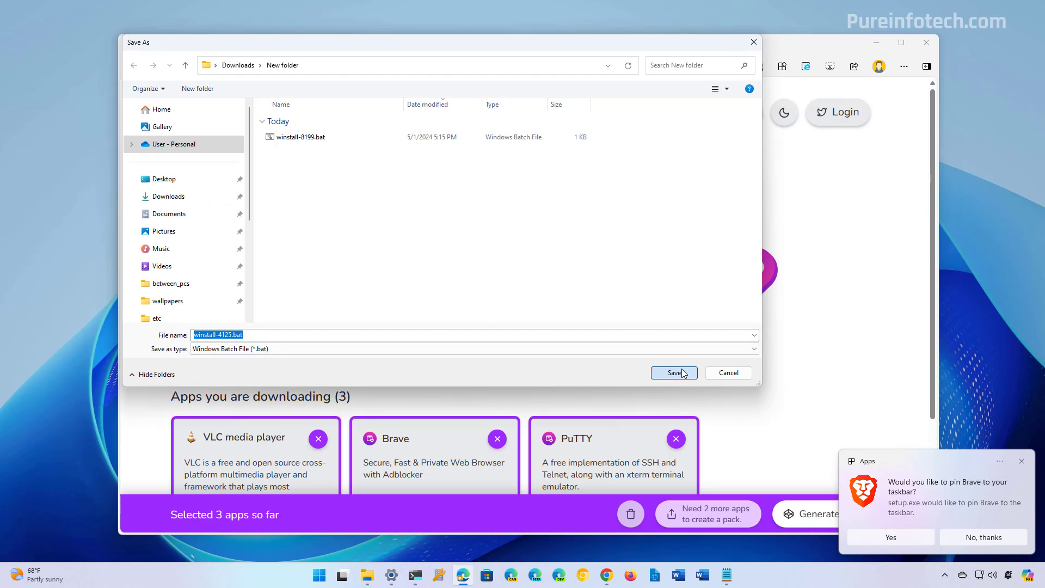
{"action": "left_click", "coordinate": [673, 372]}
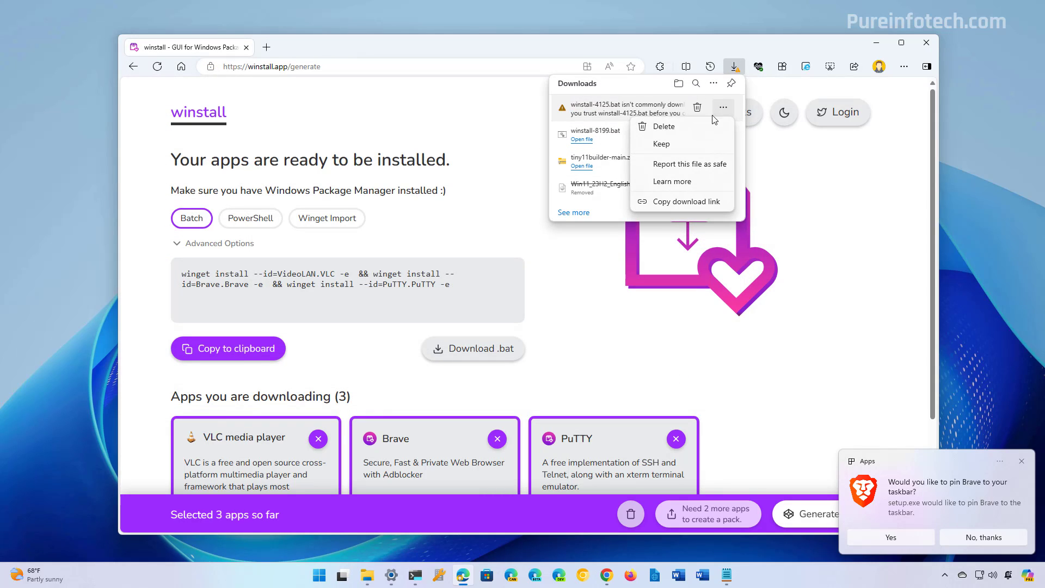
{"action": "mouse_move", "coordinate": [673, 148]}
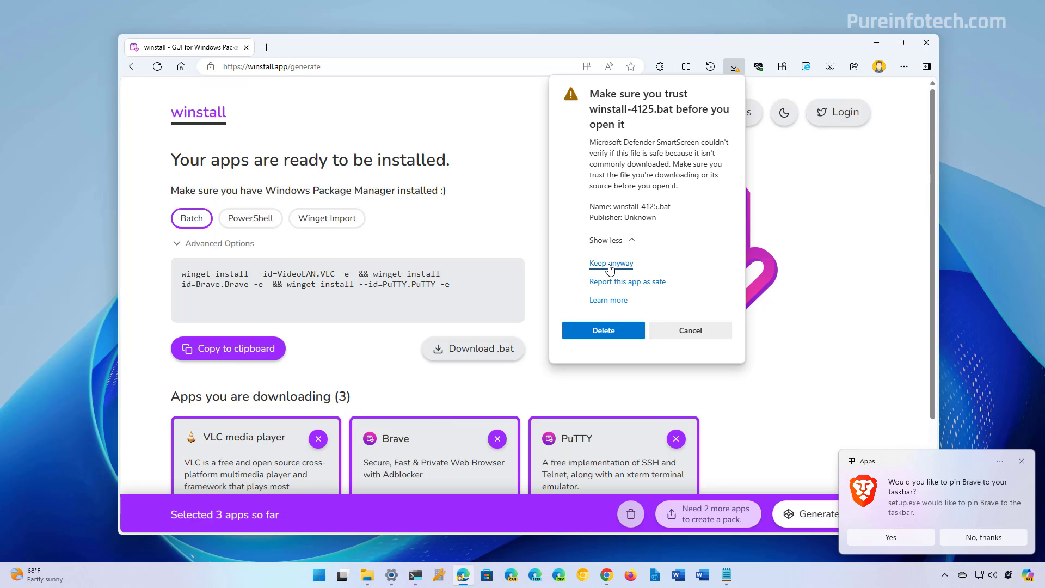
Open winstall-4125.bat in Notepad to review its winget commands, then show the desktop
{"action": "right_click", "coordinate": [357, 142]}
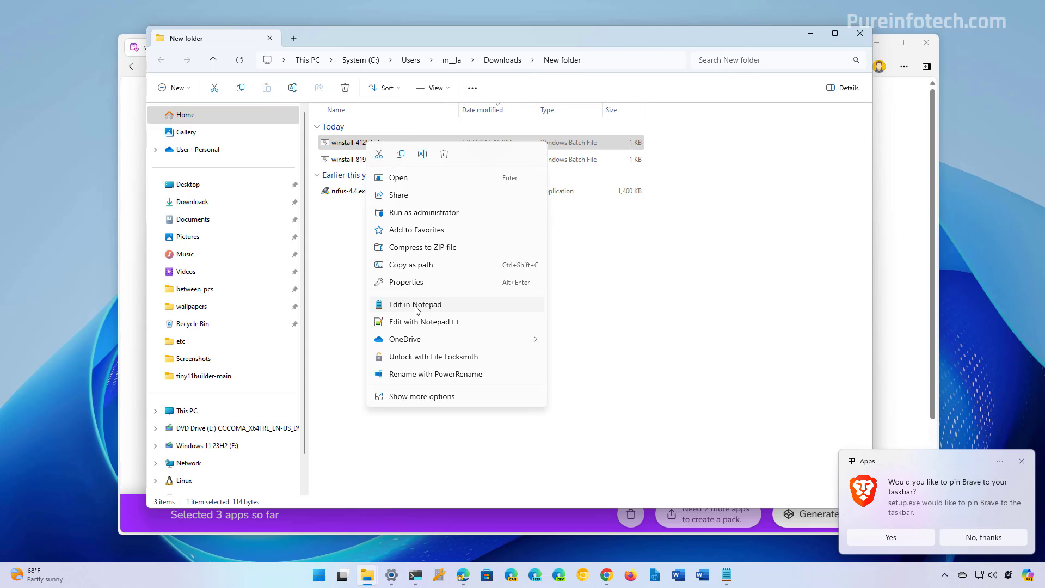
{"action": "left_click", "coordinate": [413, 304]}
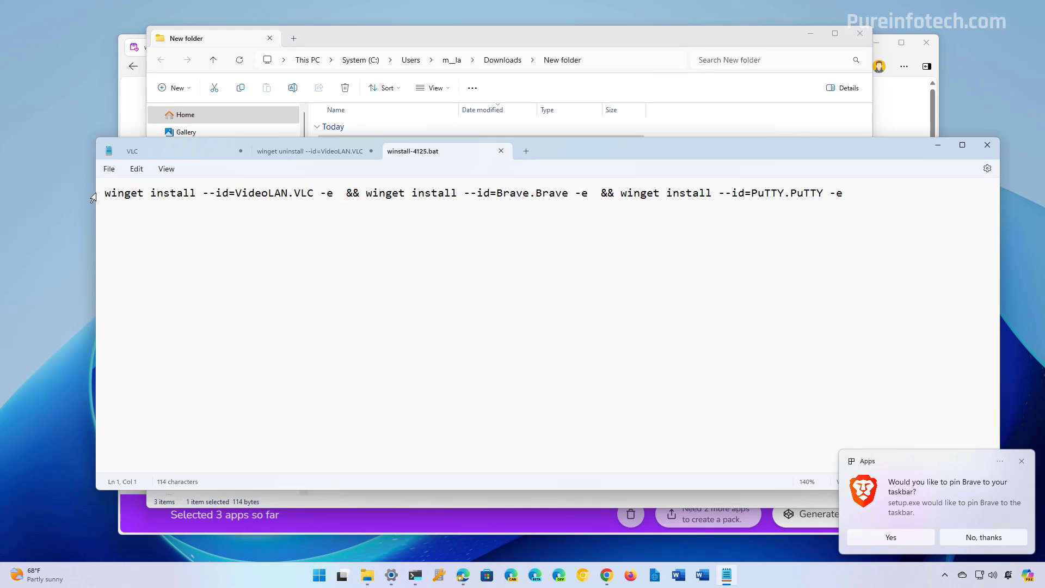
{"action": "key", "text": "ctrl+a"}
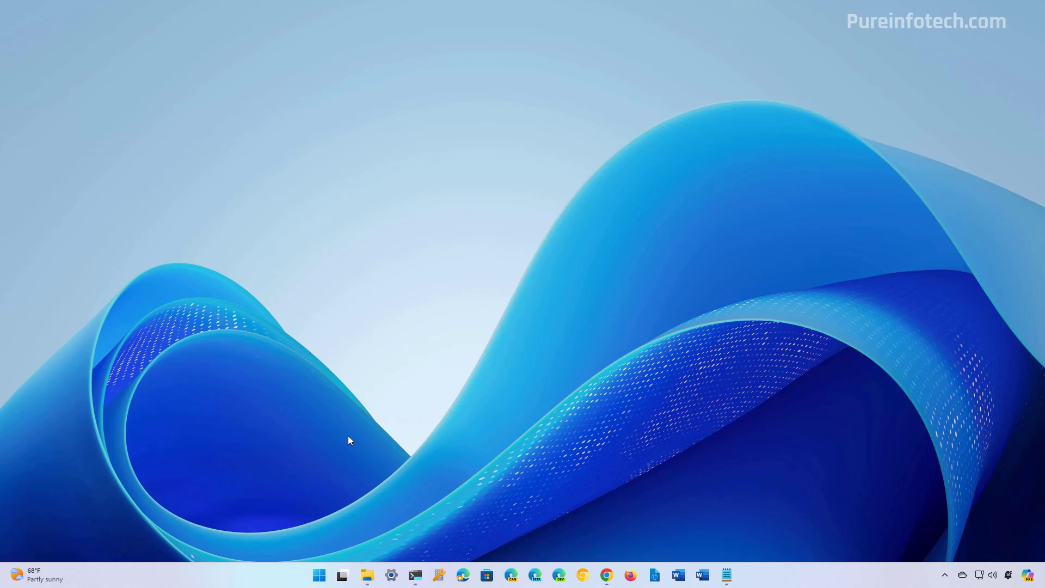
Launch Dev Home from a Start search for 'dev' and go to Machine configuration
{"action": "left_click", "coordinate": [318, 574]}
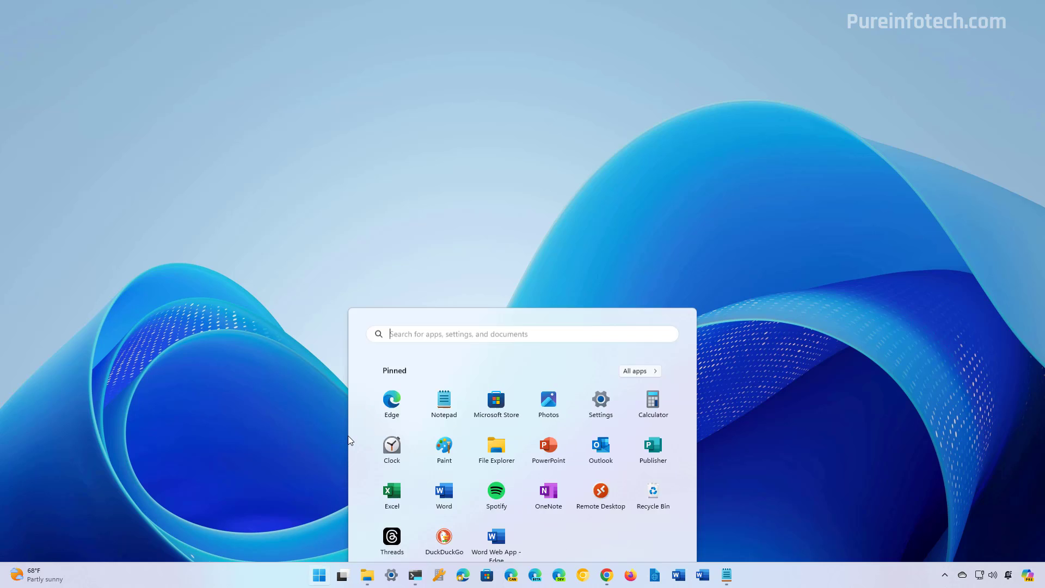
{"action": "type", "text": "dev"}
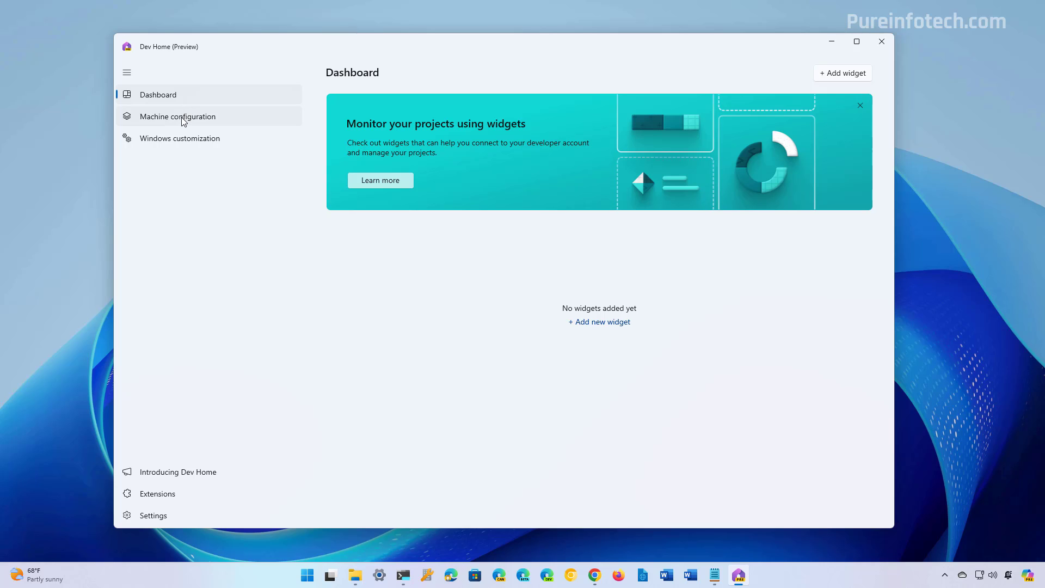
{"action": "left_click", "coordinate": [178, 116]}
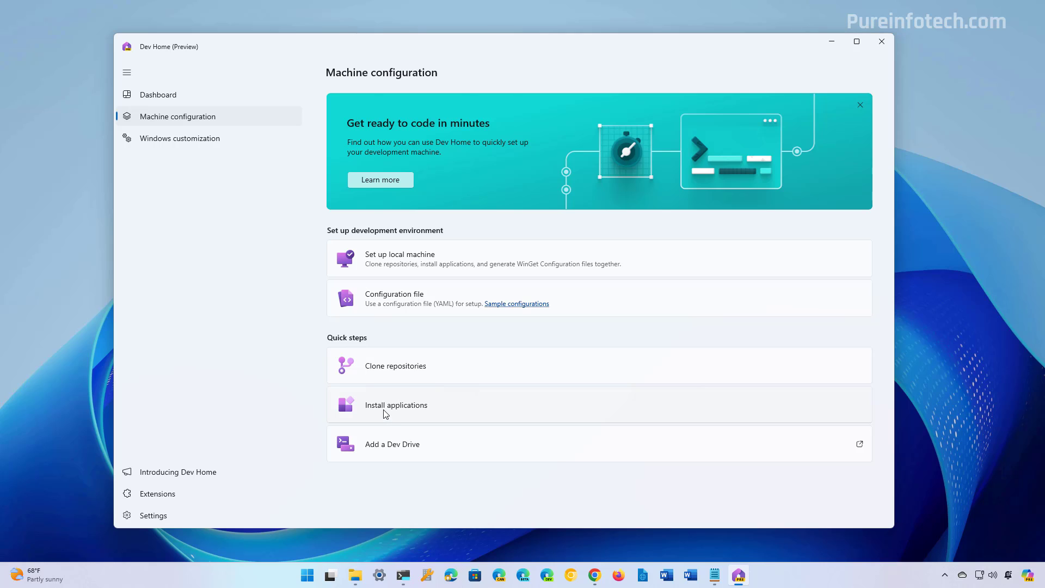
Start Install applications and add VLC media player from a 'vl' search
{"action": "left_click", "coordinate": [395, 404]}
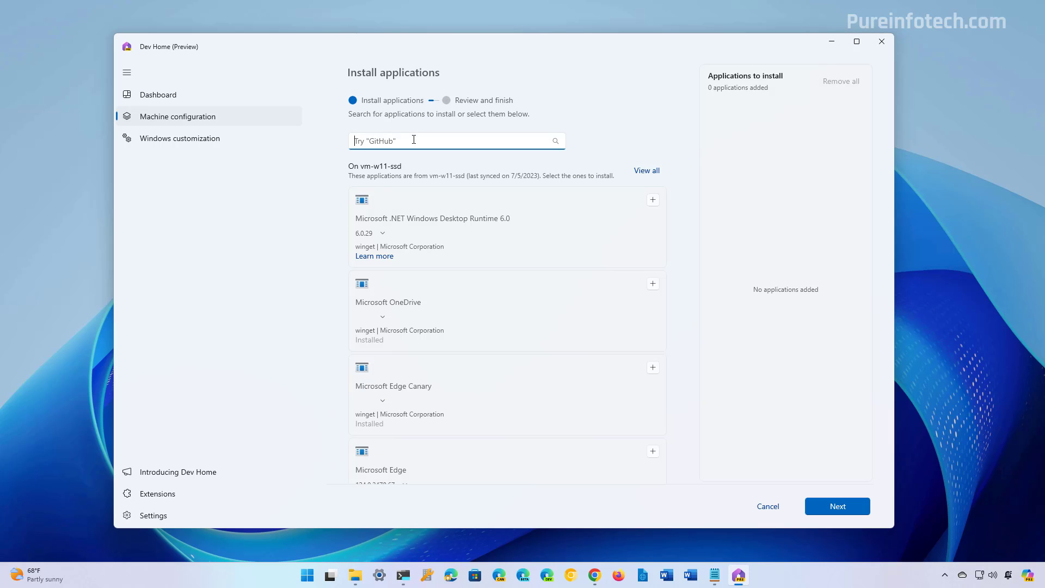
{"action": "type", "text": "vlc"}
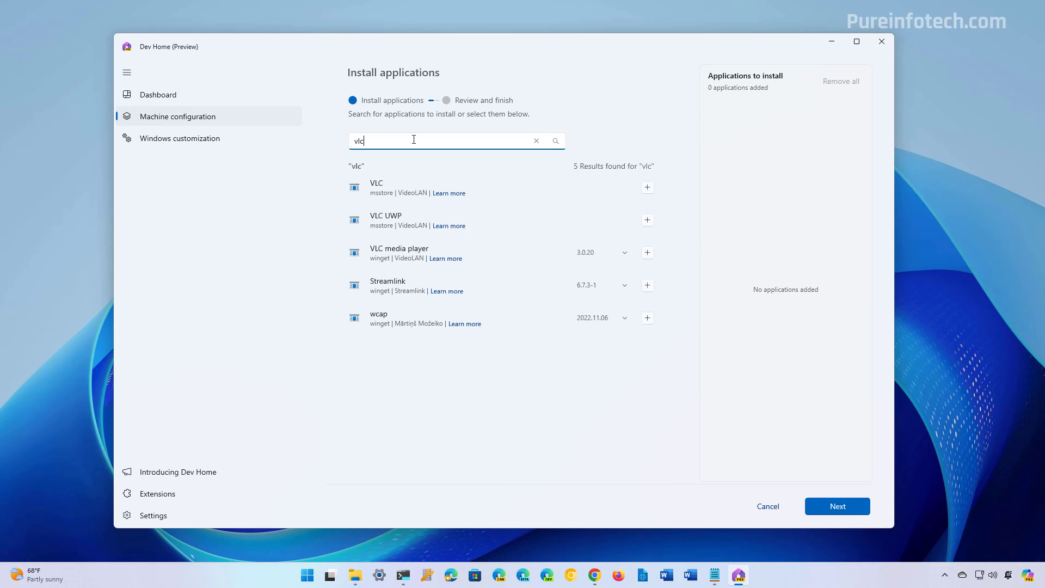
{"action": "mouse_move", "coordinate": [477, 271]}
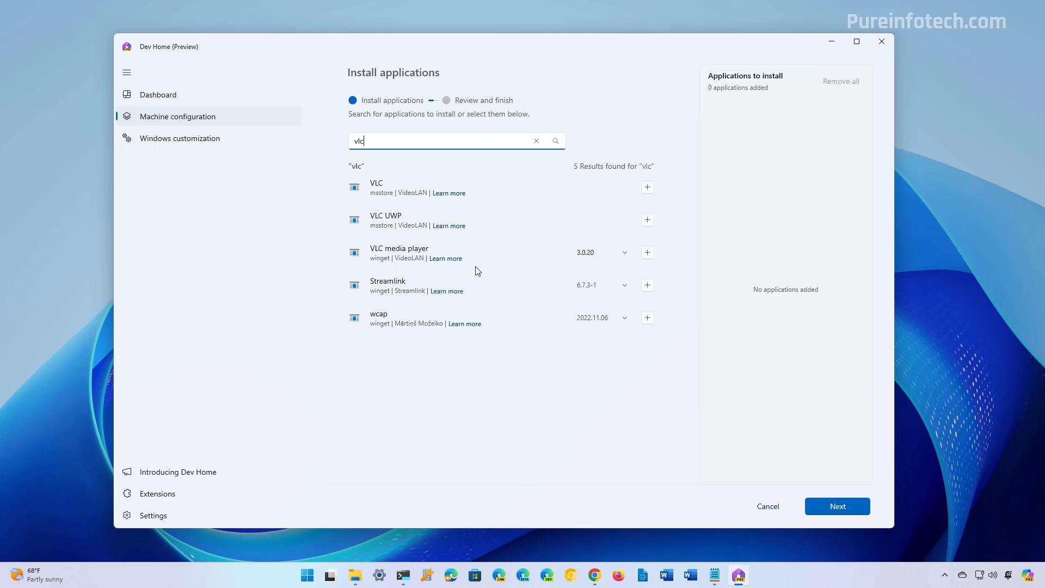
{"action": "mouse_move", "coordinate": [646, 252]}
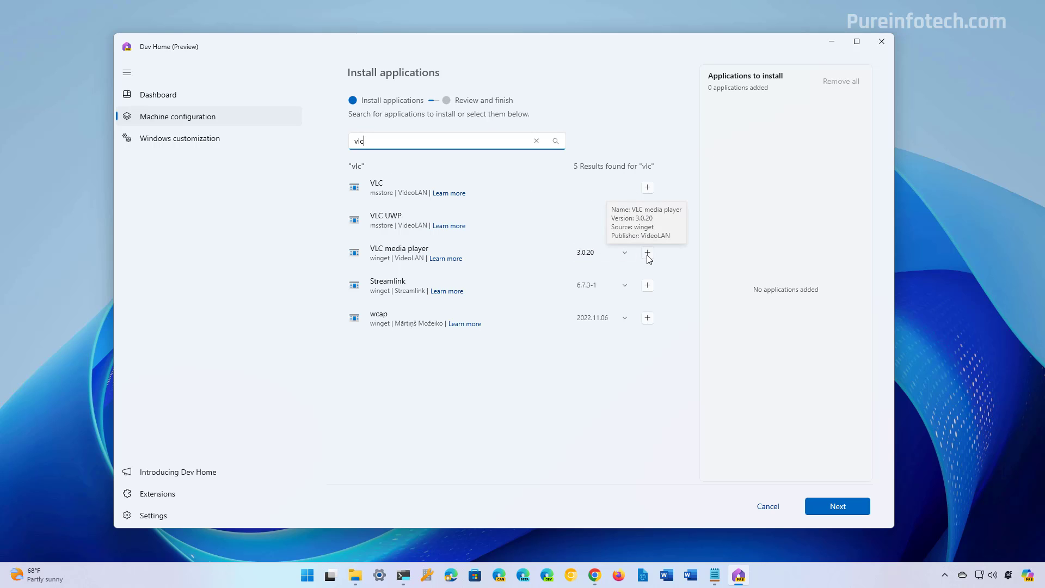
{"action": "left_click", "coordinate": [646, 252]}
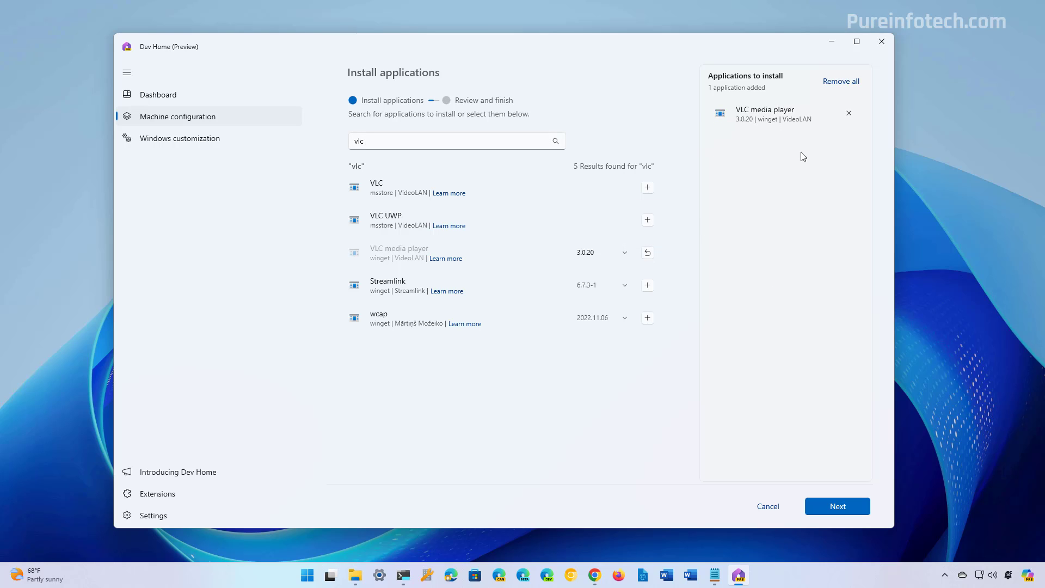
Add Brave Browser and the winget PuTTY to the install list
{"action": "type", "text": "vr"}
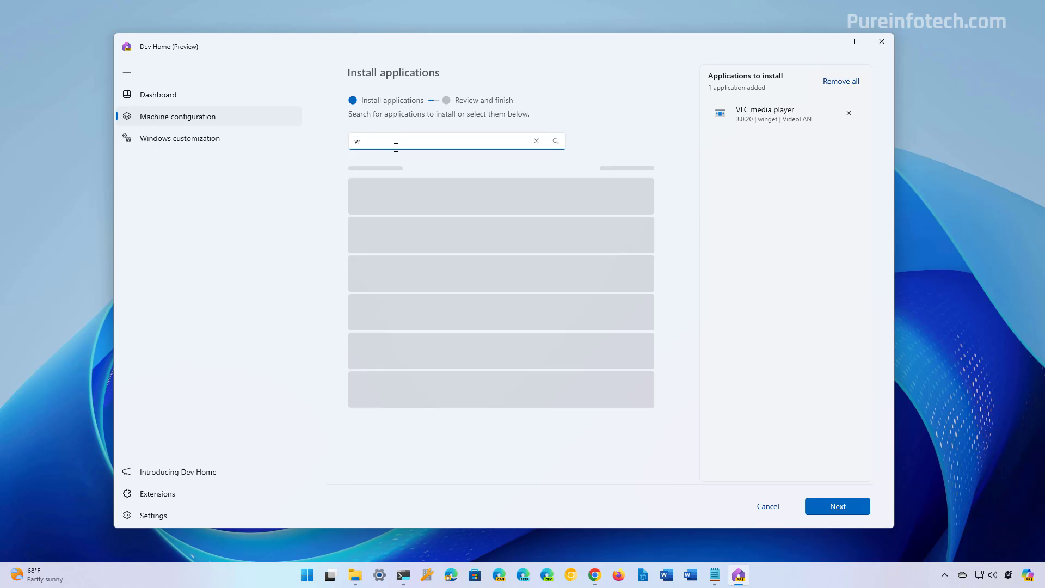
{"action": "type", "text": "brave"}
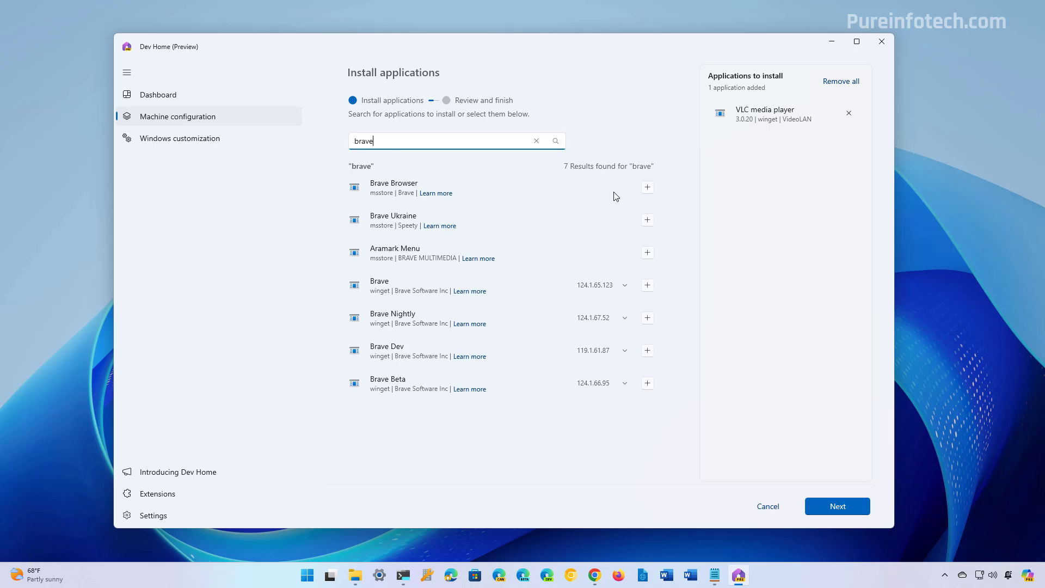
{"action": "left_click", "coordinate": [646, 186]}
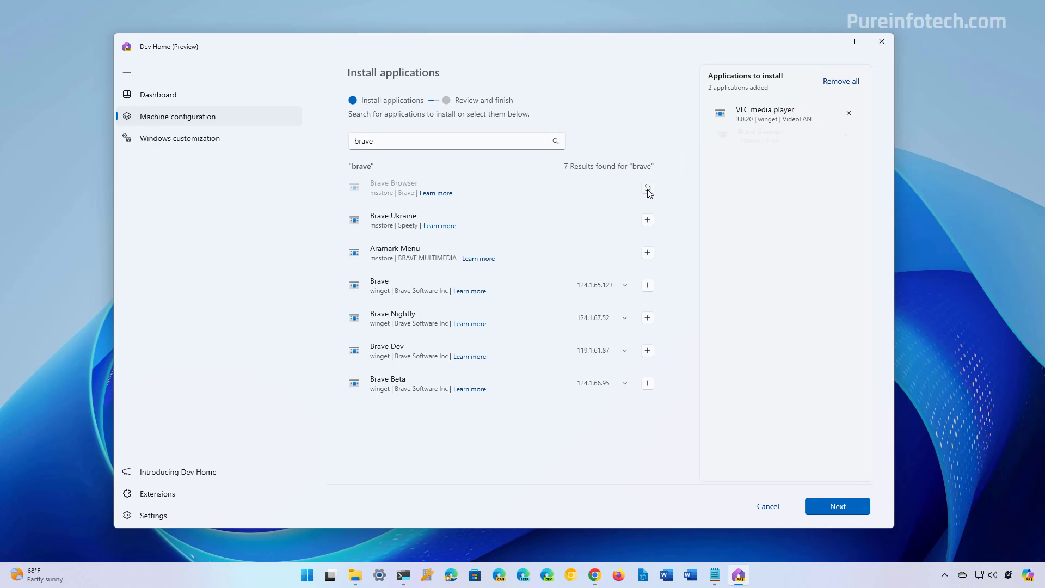
{"action": "left_click", "coordinate": [646, 187]}
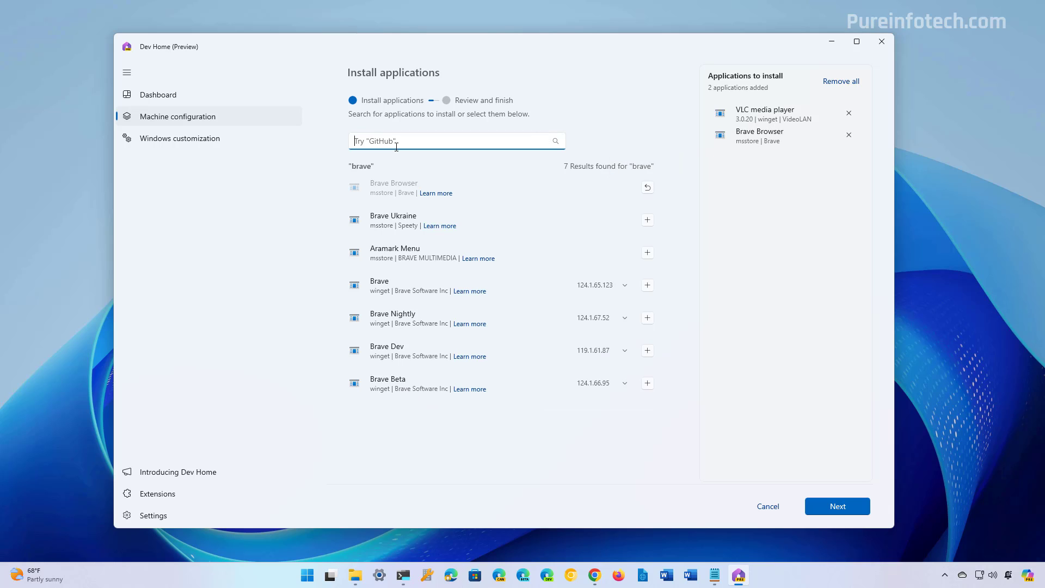
{"action": "type", "text": "putty"}
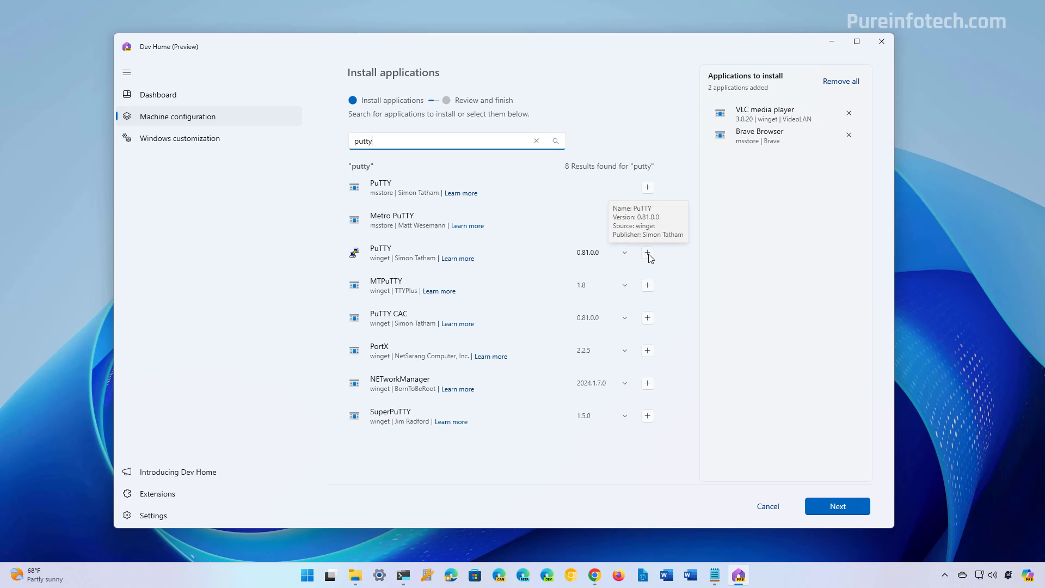
{"action": "left_click", "coordinate": [646, 252]}
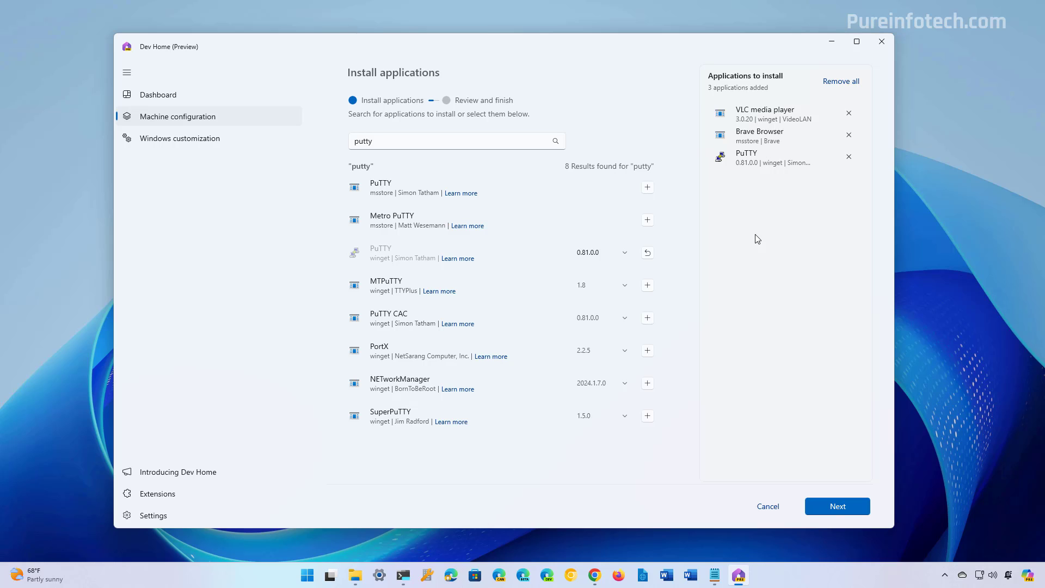
Review the three apps, agree to the terms, run Set up and approve UAC
{"action": "left_click", "coordinate": [836, 505]}
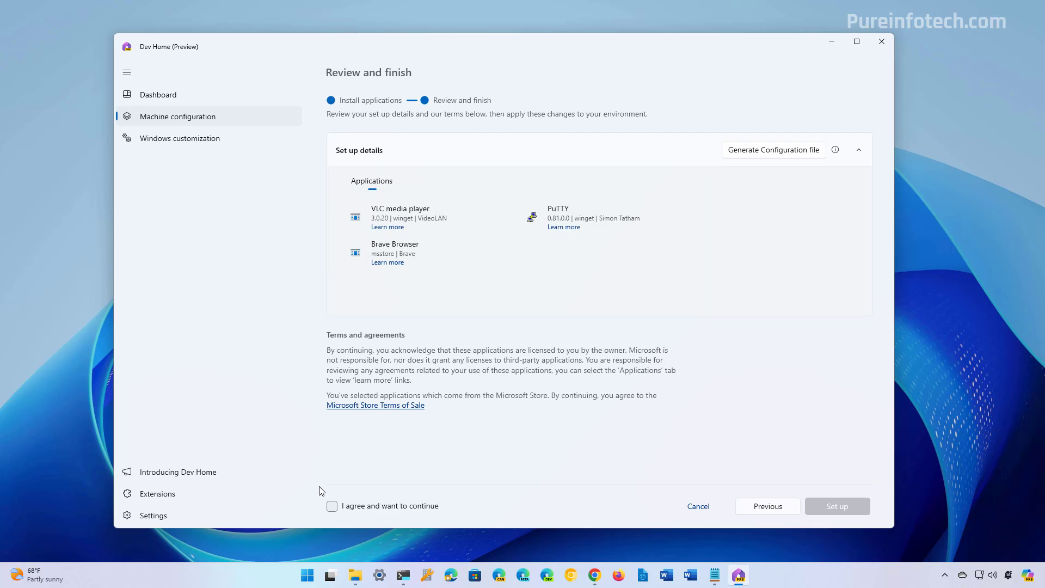
{"action": "mouse_move", "coordinate": [332, 506]}
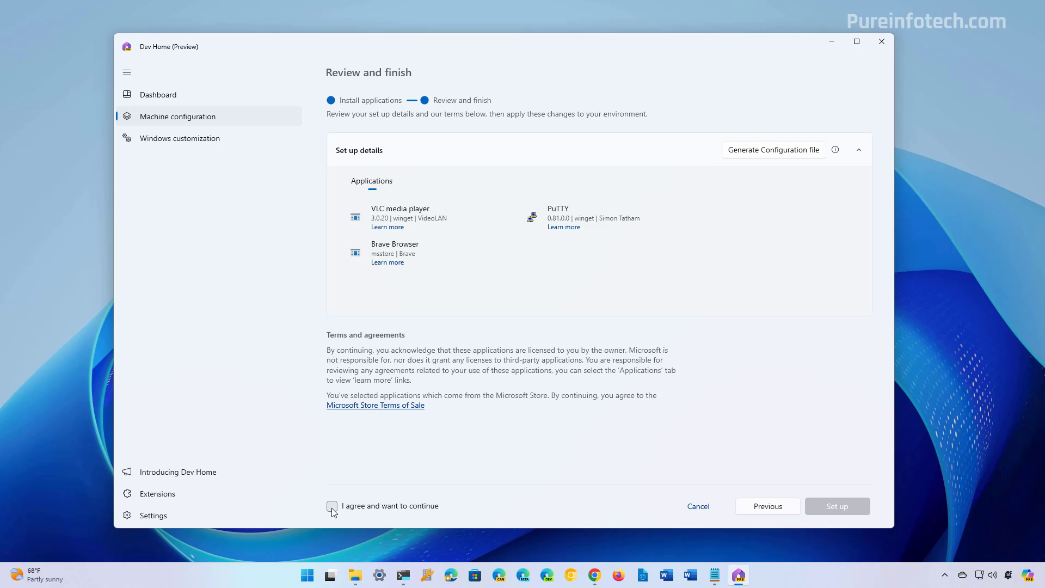
{"action": "left_click", "coordinate": [332, 505]}
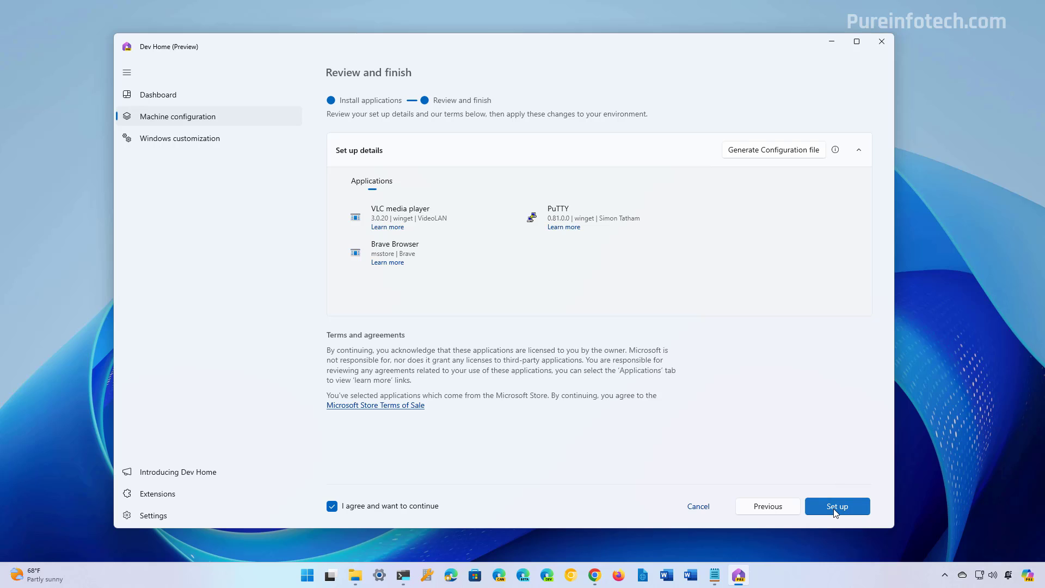
{"action": "left_click", "coordinate": [836, 506]}
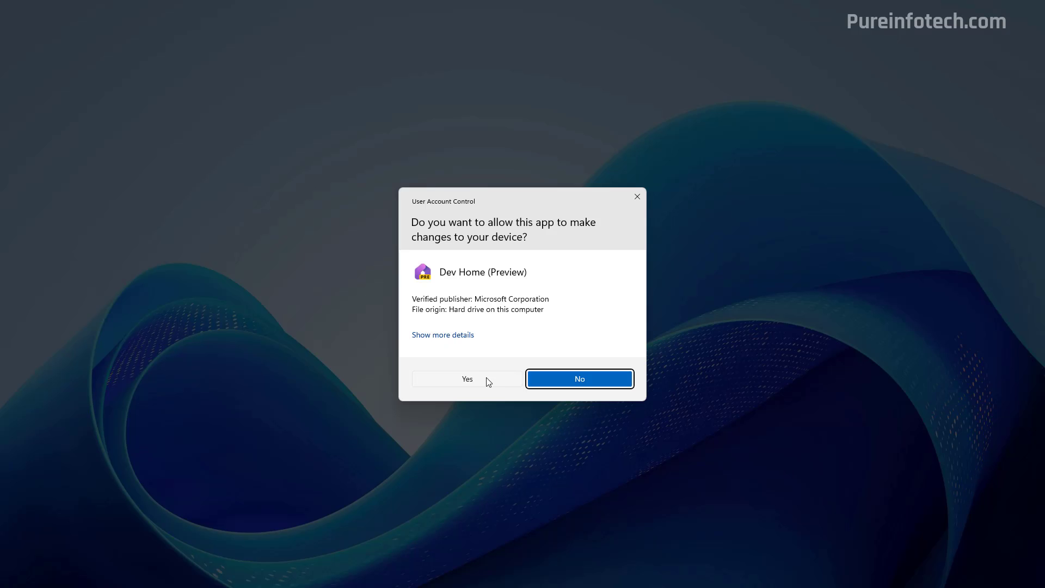
{"action": "left_click", "coordinate": [467, 378]}
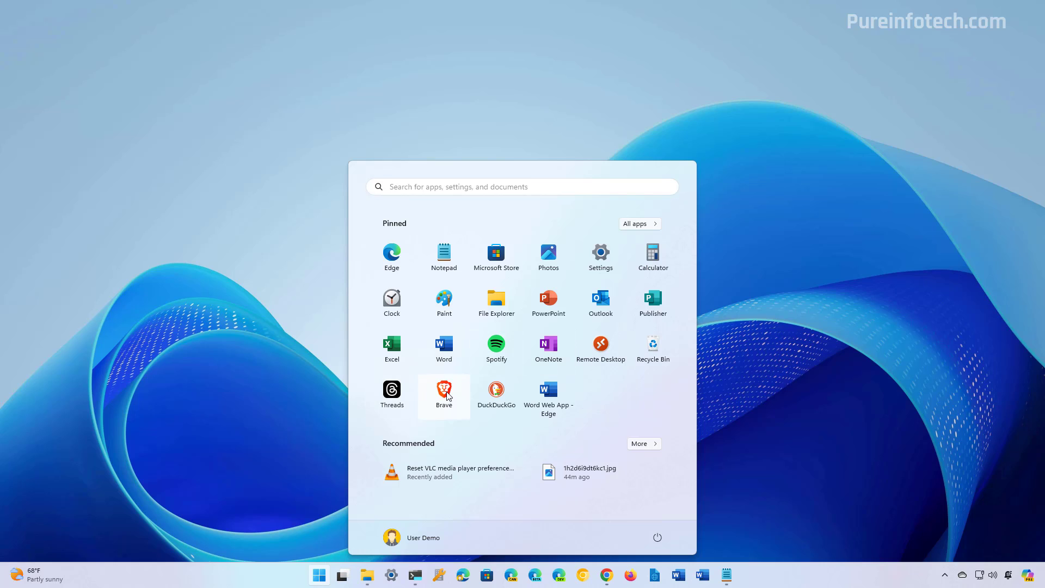
Dismiss the Start menu by clicking on the desktop
{"action": "left_click", "coordinate": [457, 186]}
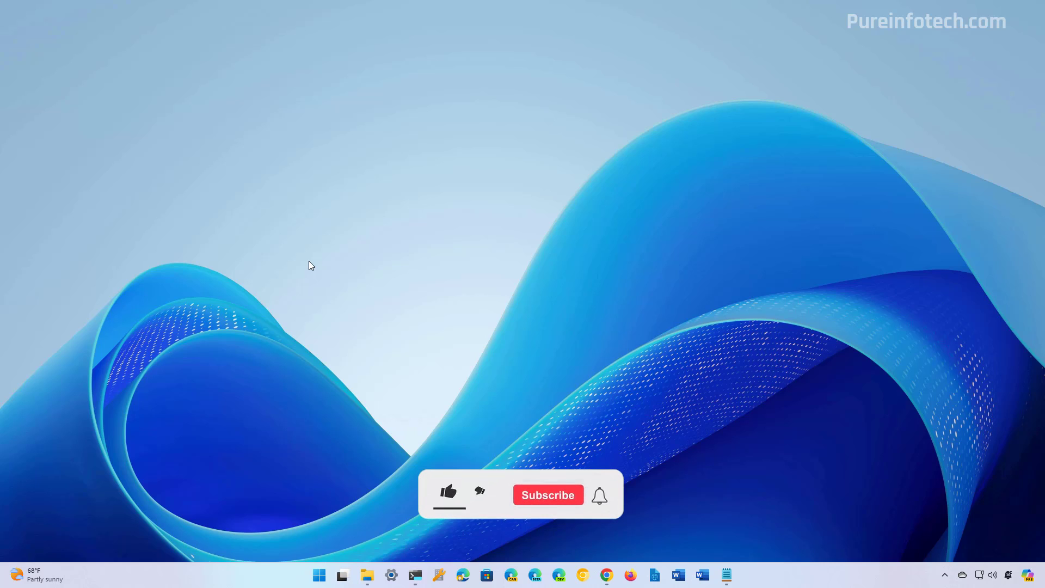
{"action": "left_click", "coordinate": [447, 492]}
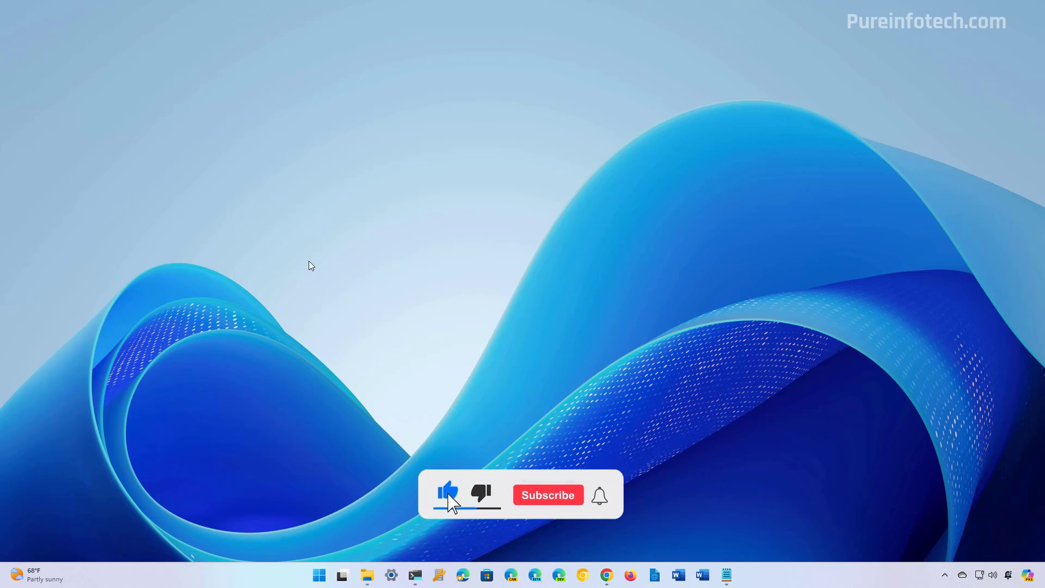
{"action": "left_click", "coordinate": [547, 495]}
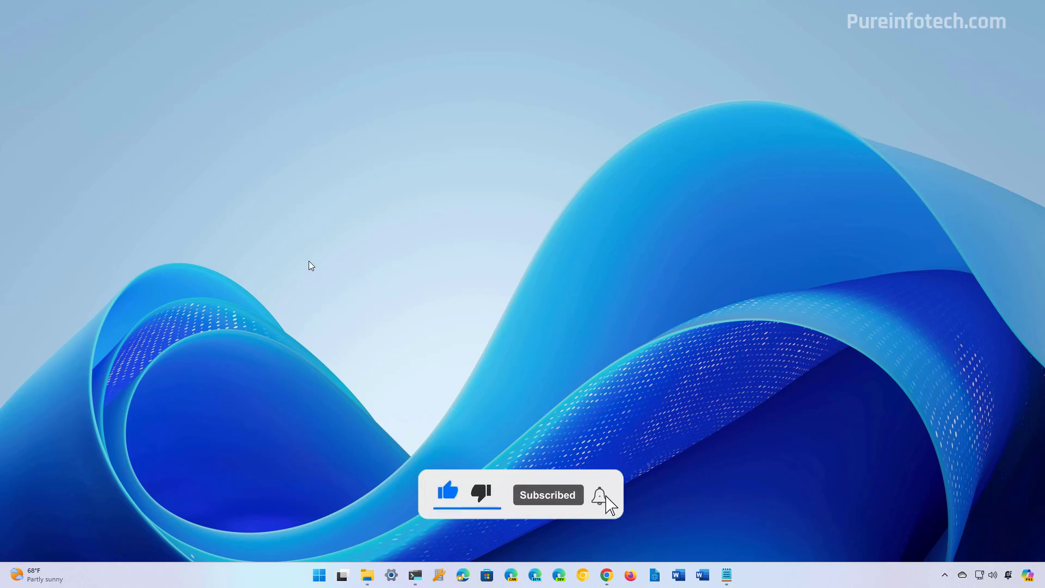